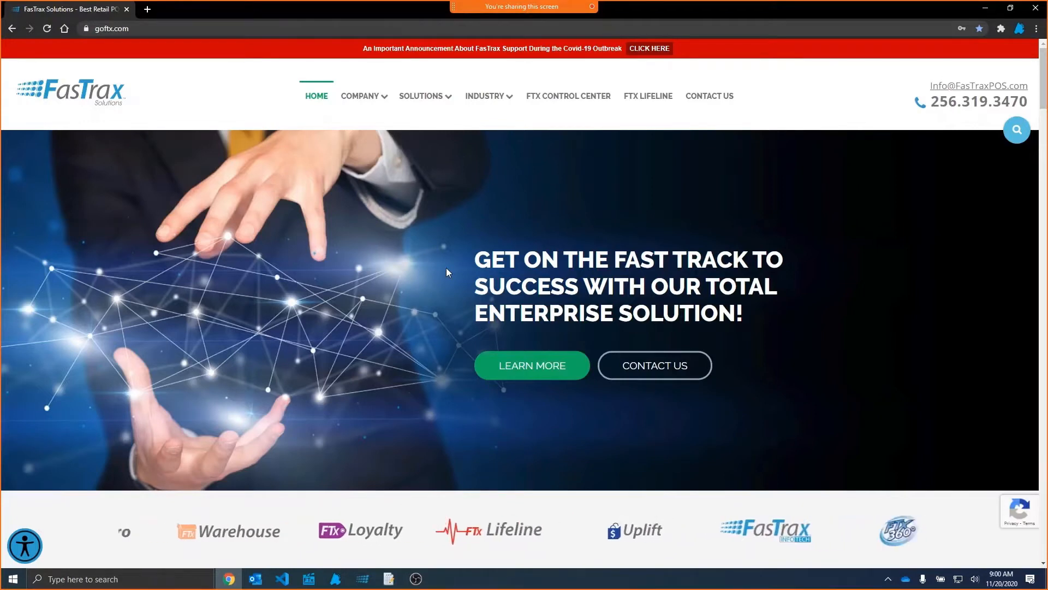
Go from FTX Lifeline to Weekly Training Webinars and scroll through the webinar cards
{"action": "left_click", "coordinate": [111, 28]}
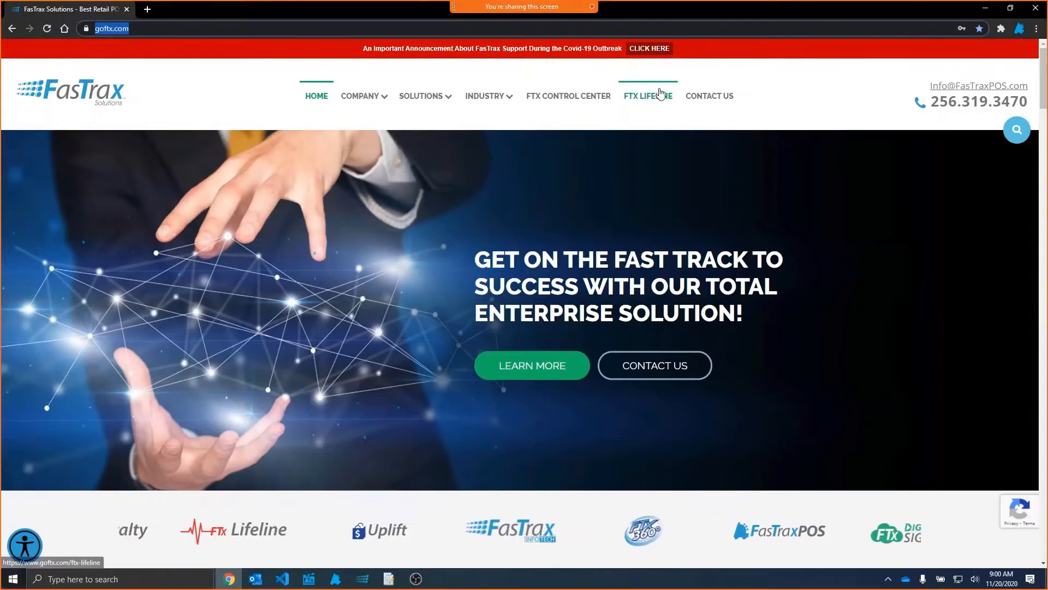
{"action": "left_click", "coordinate": [647, 96]}
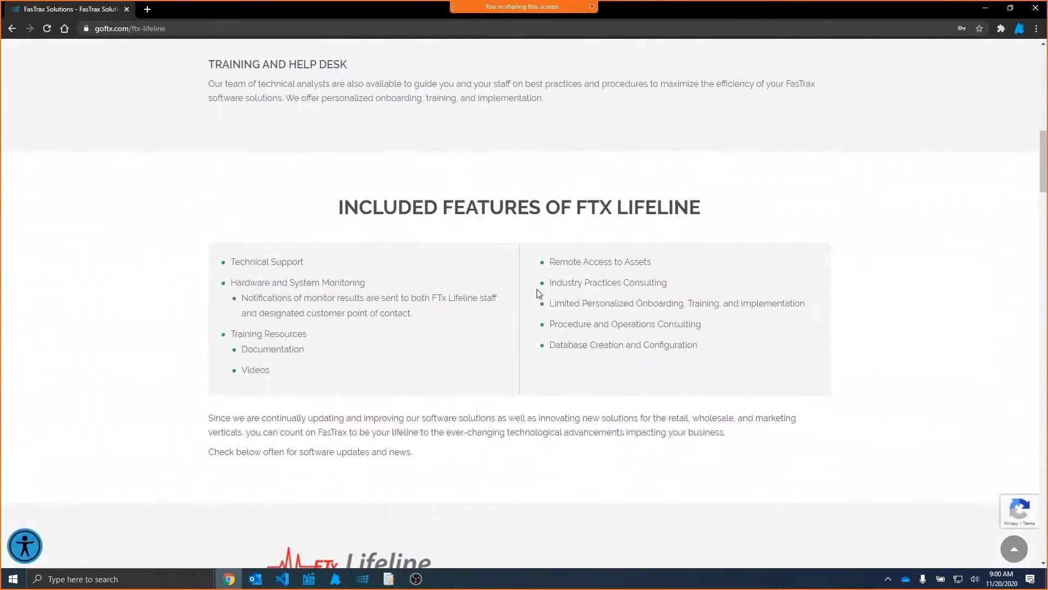
{"action": "scroll", "scroll_direction": "down", "scroll_amount": 3}
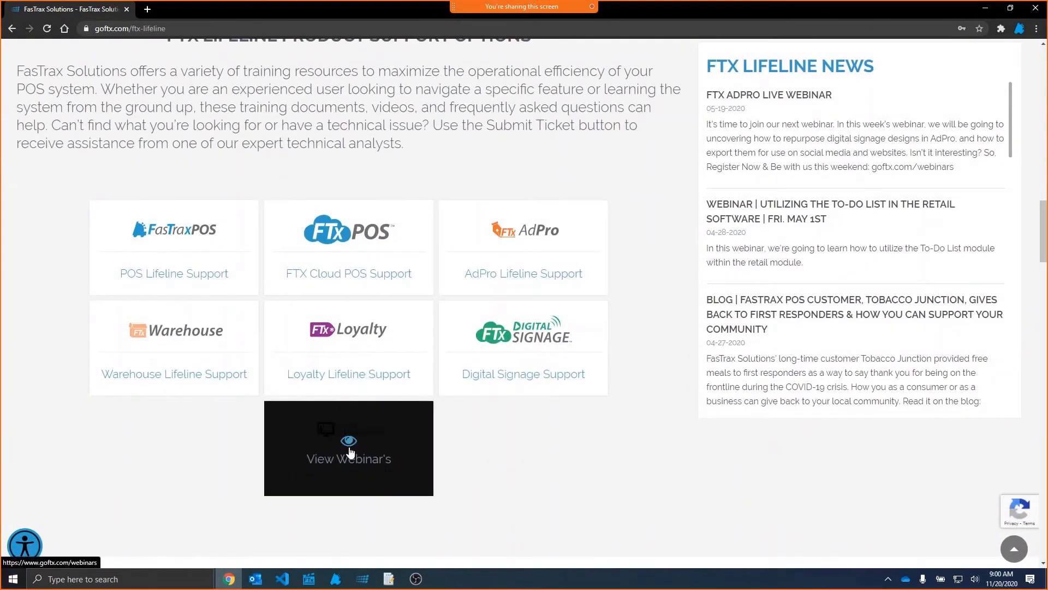
{"action": "left_click", "coordinate": [349, 459]}
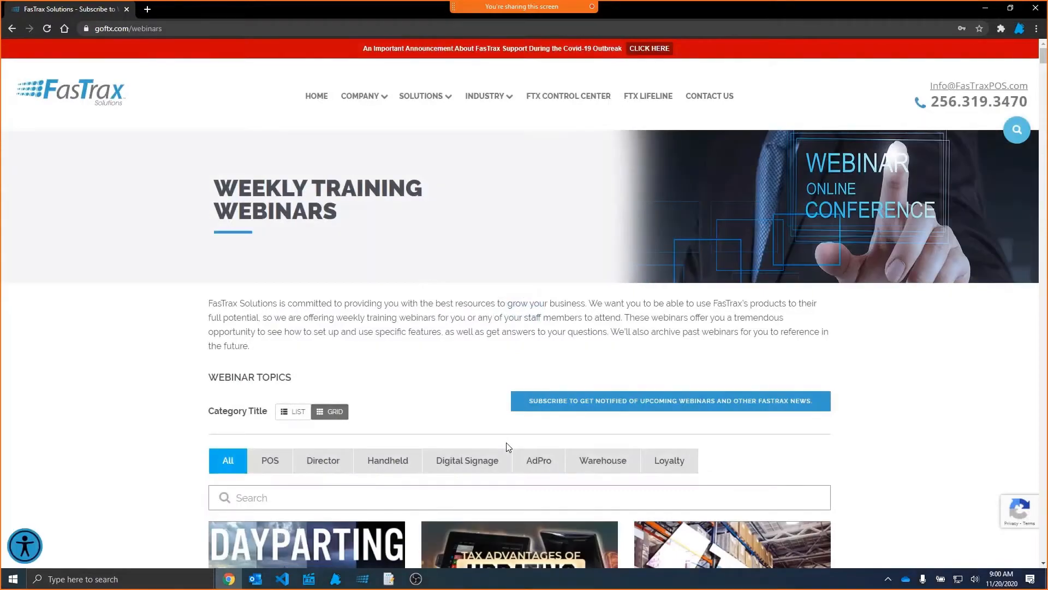
{"action": "mouse_move", "coordinate": [709, 407]}
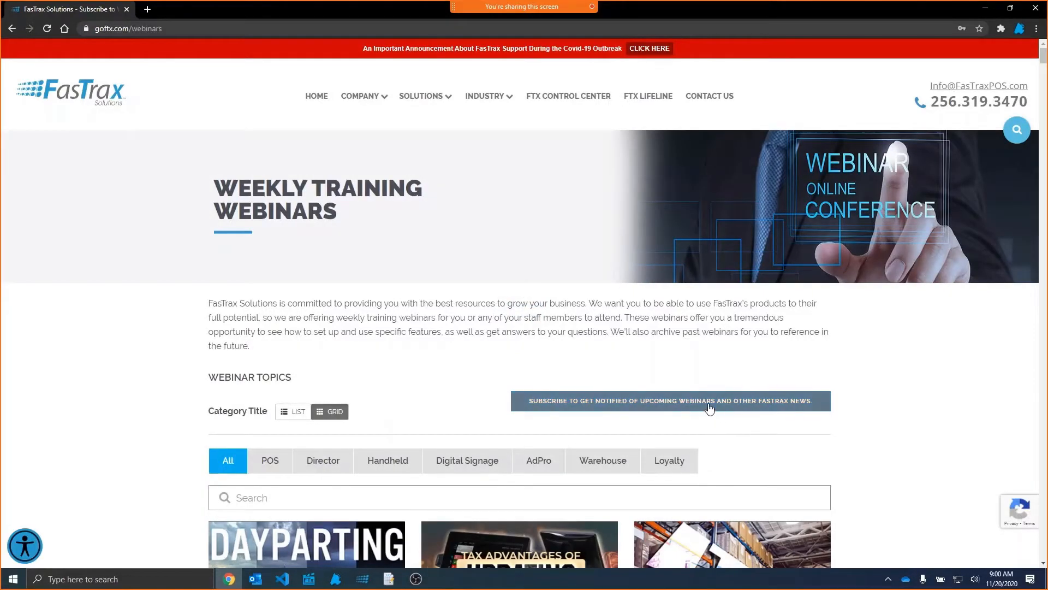
{"action": "scroll", "scroll_direction": "down", "scroll_amount": 3}
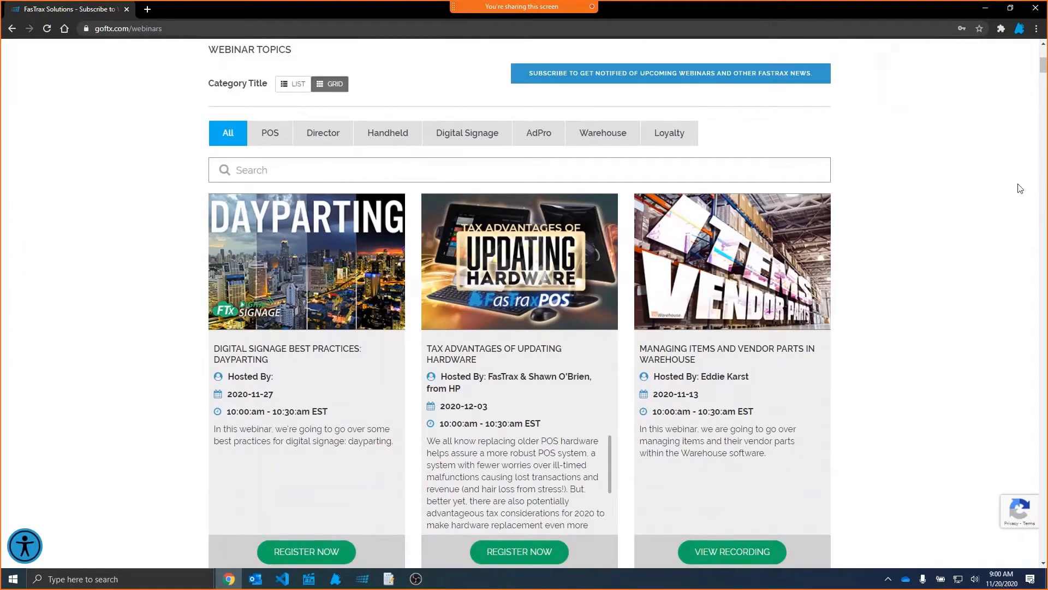
{"action": "scroll", "scroll_direction": "down", "scroll_amount": 3}
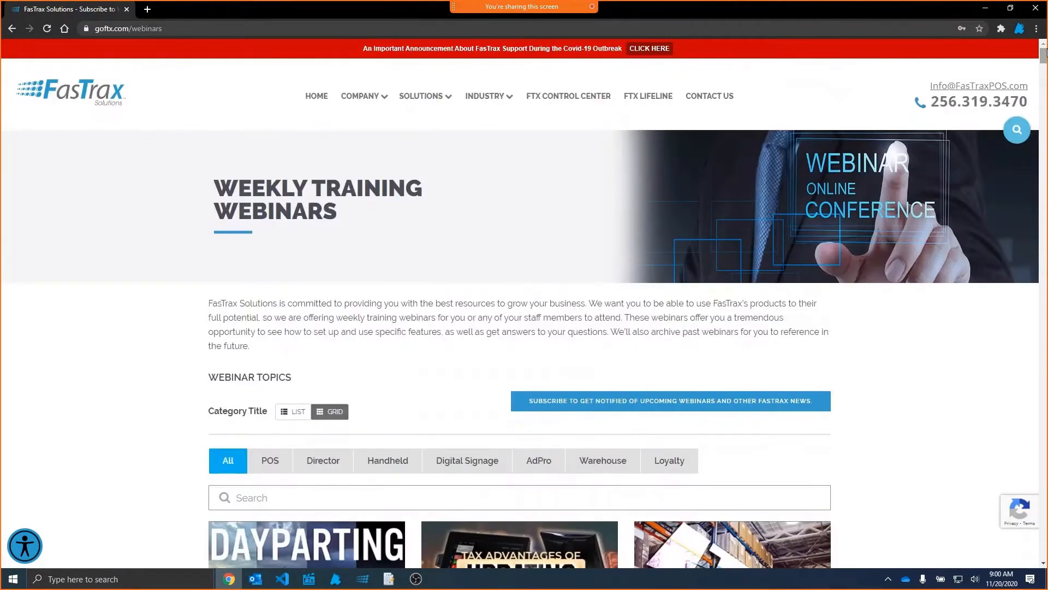
{"action": "scroll", "scroll_direction": "down", "scroll_amount": 3}
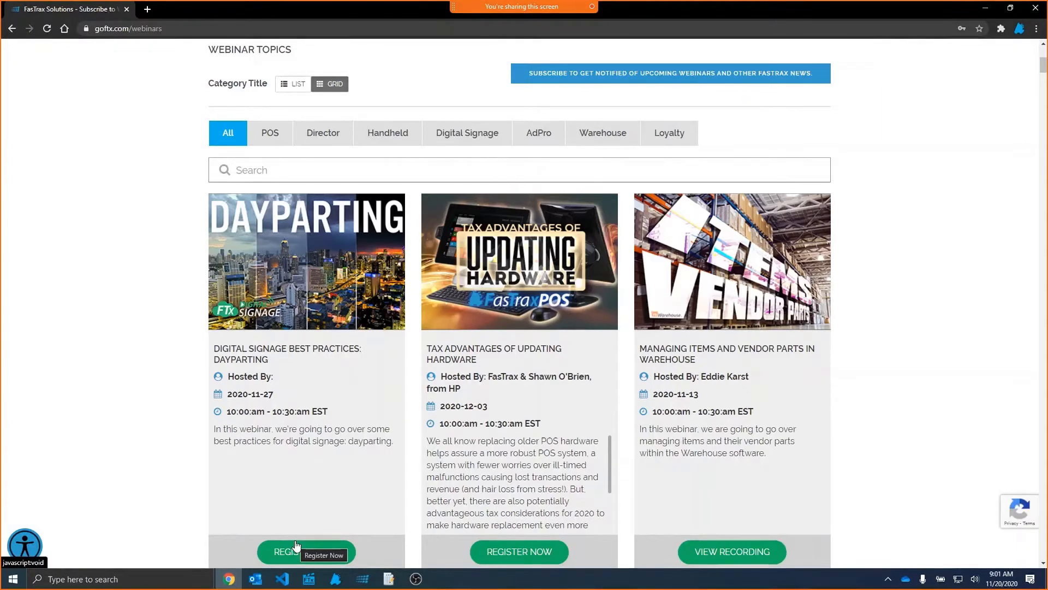
{"action": "mouse_move", "coordinate": [298, 570]}
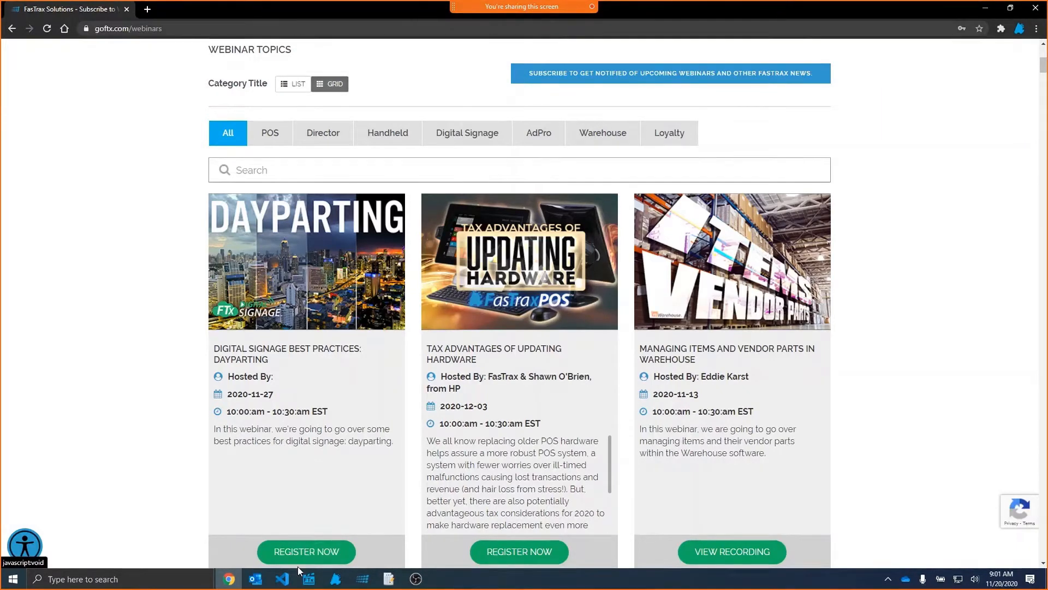
{"action": "left_click", "coordinate": [308, 579]}
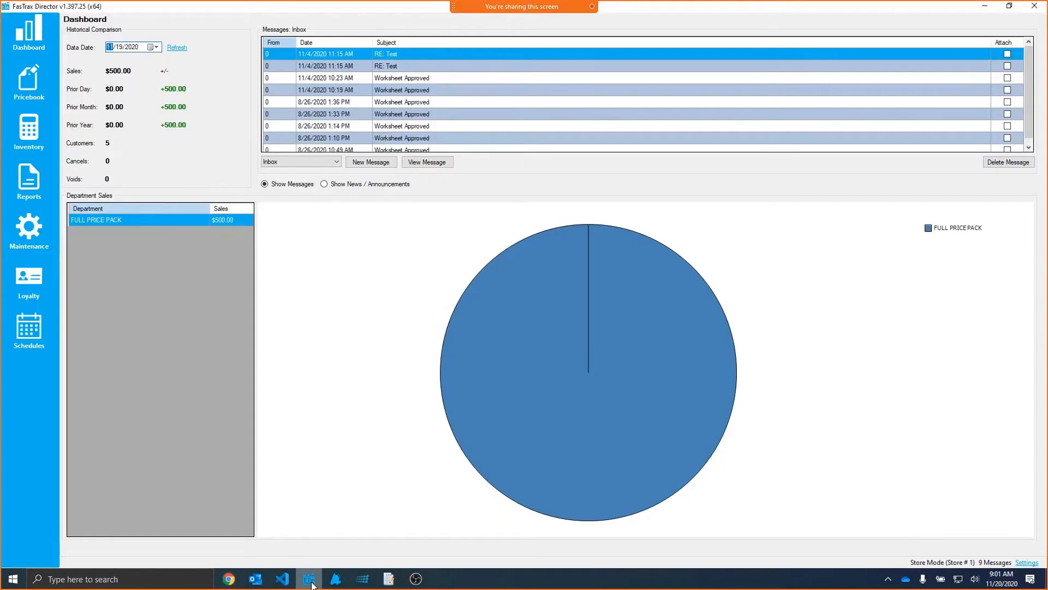
{"action": "left_click", "coordinate": [29, 82]}
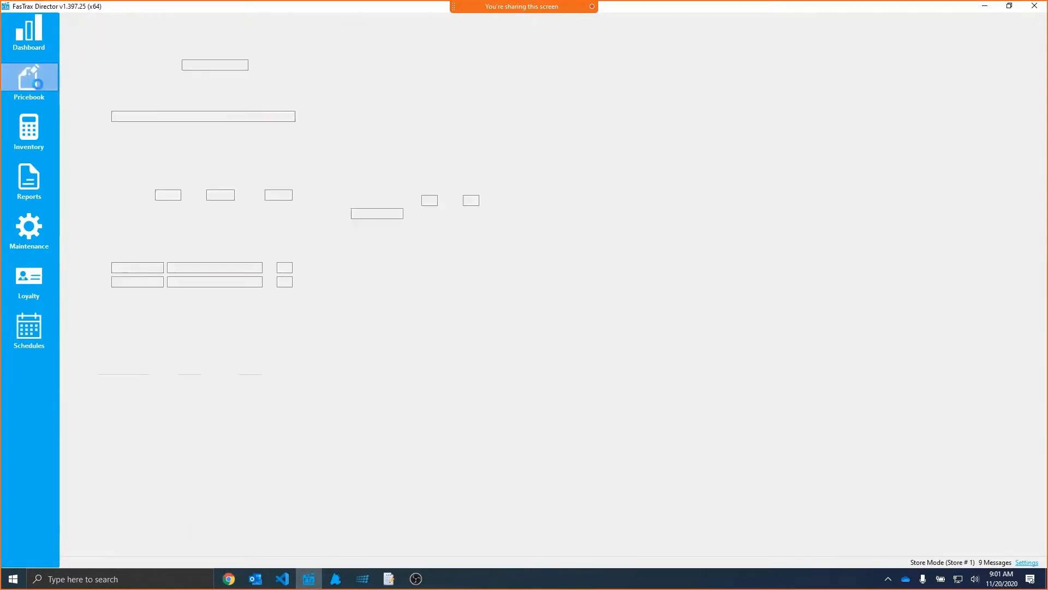
{"action": "left_click", "coordinate": [29, 80]}
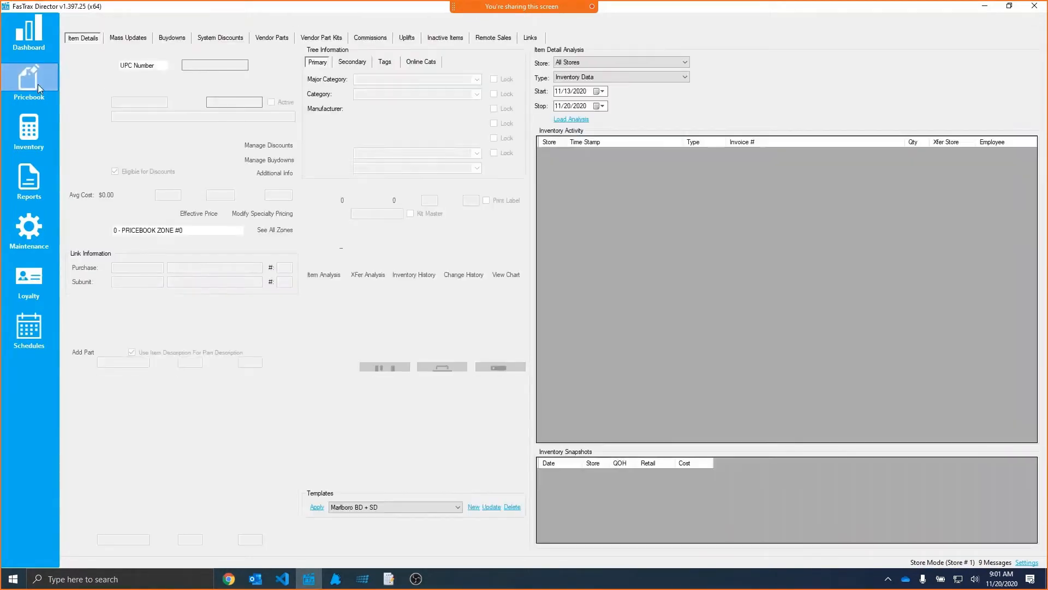
{"action": "left_click", "coordinate": [29, 80]}
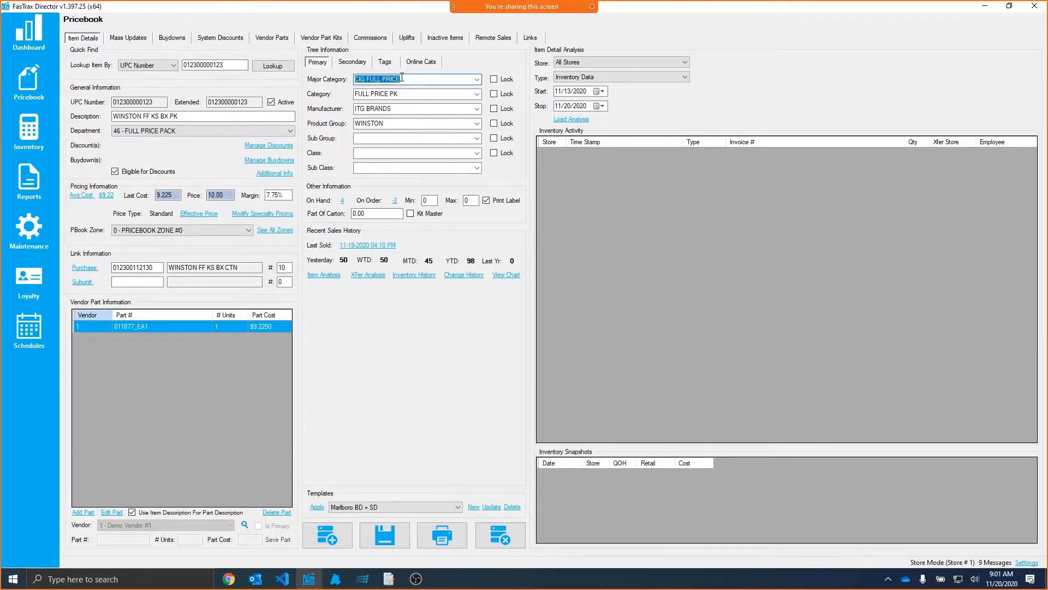
Review the Winston FF KS BX PK description, major category, category, manufacturer and product group
{"action": "left_click", "coordinate": [417, 123]}
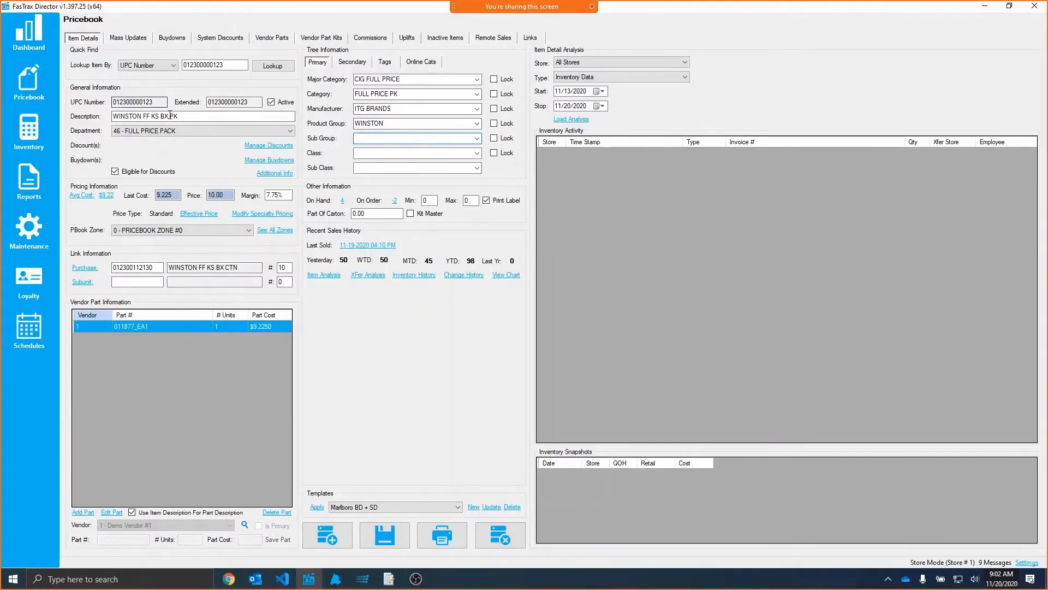
{"action": "left_click", "coordinate": [412, 79]}
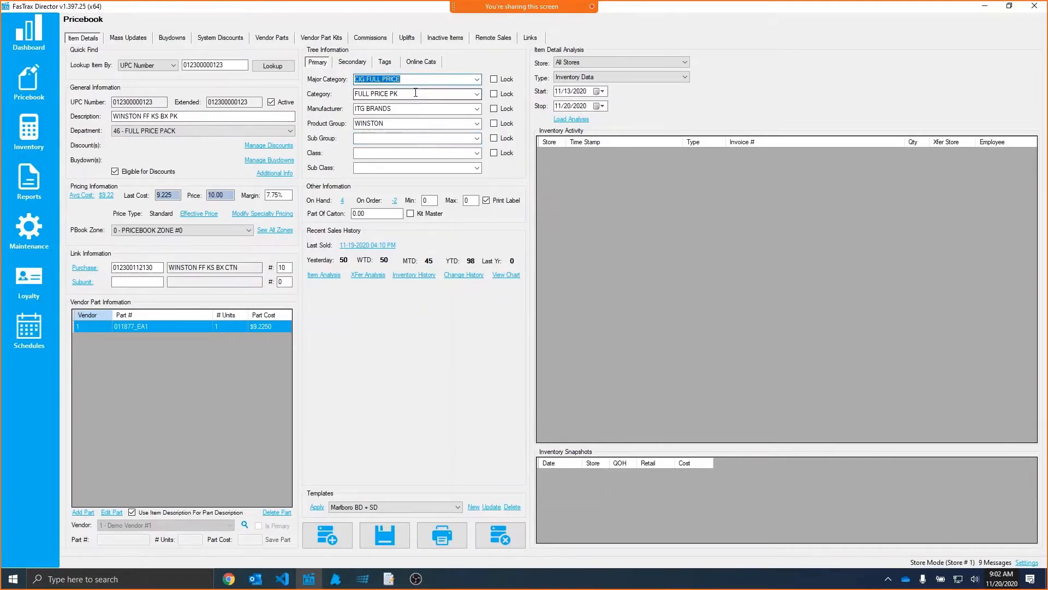
{"action": "left_click", "coordinate": [411, 93]}
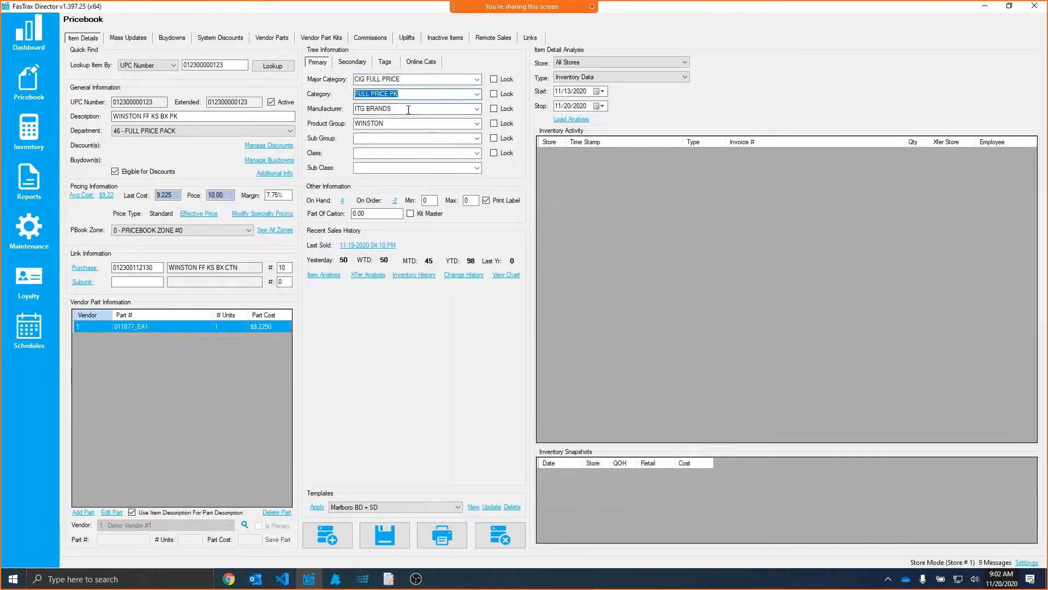
{"action": "left_click", "coordinate": [408, 108]}
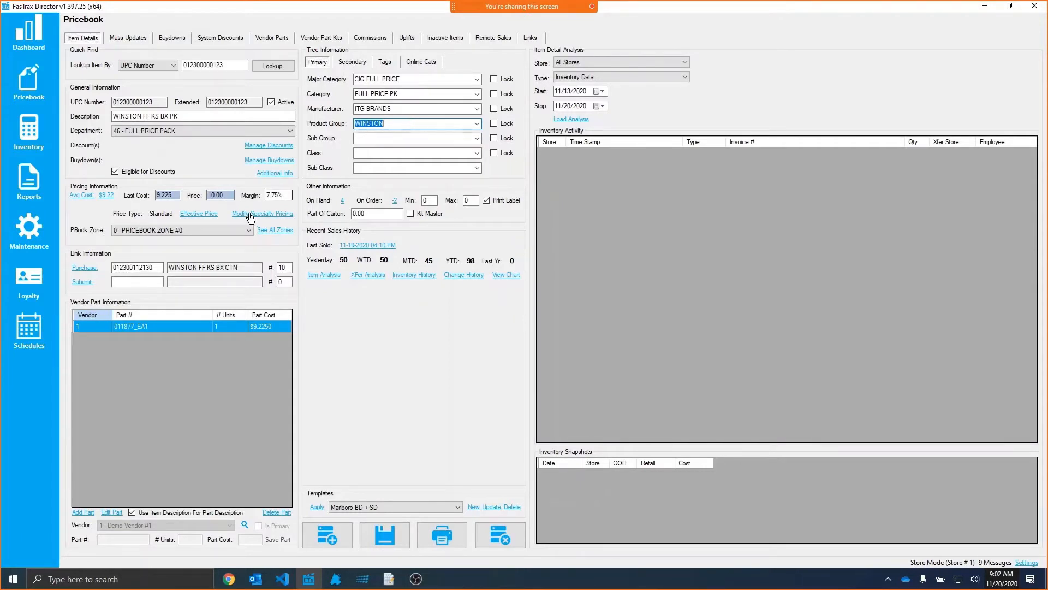
{"action": "left_click", "coordinate": [217, 194]}
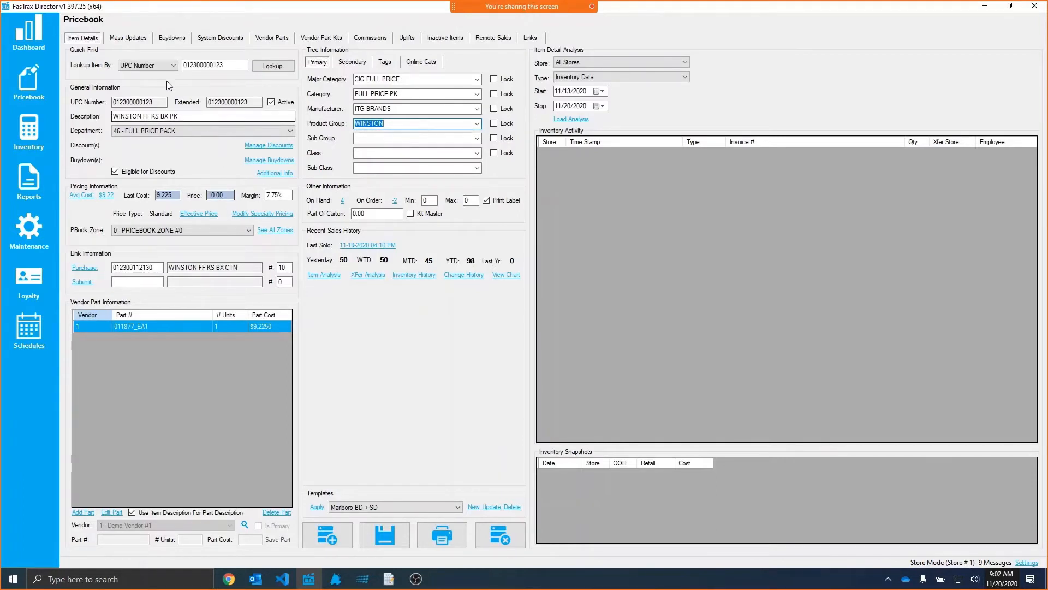
In Mass Updates, filter to WINSTON under CIG FULL PRICE > FULL PRICE PK > ITG BRANDS
{"action": "left_click", "coordinate": [128, 38]}
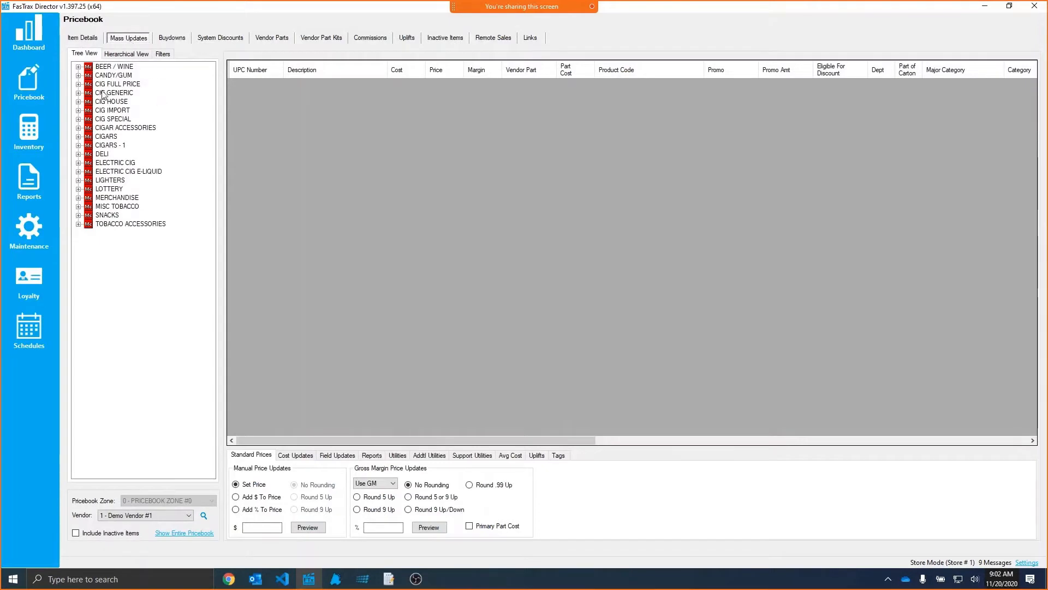
{"action": "left_click", "coordinate": [118, 84]}
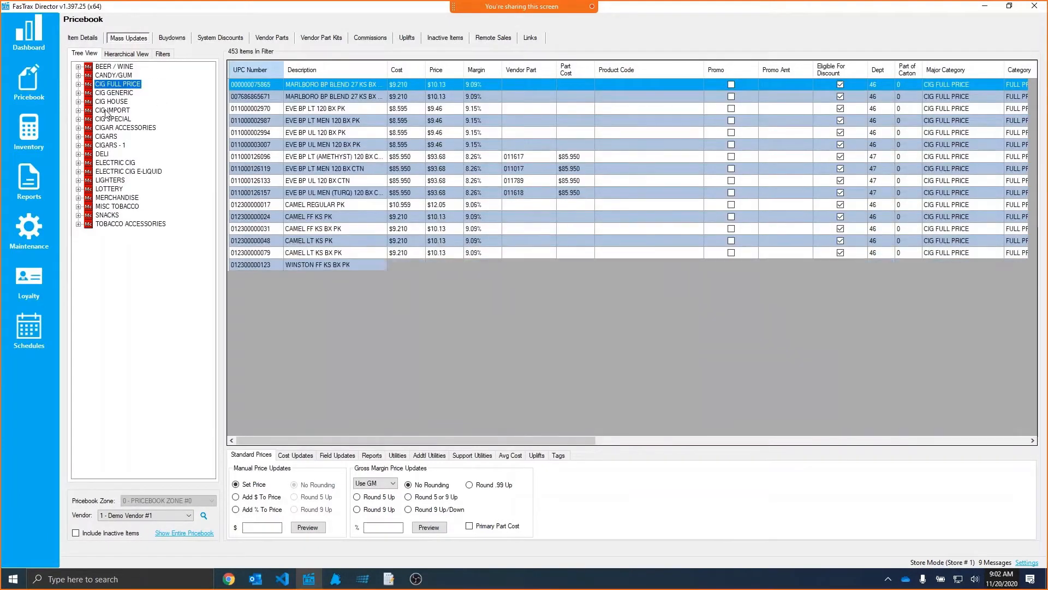
{"action": "left_click", "coordinate": [78, 84]}
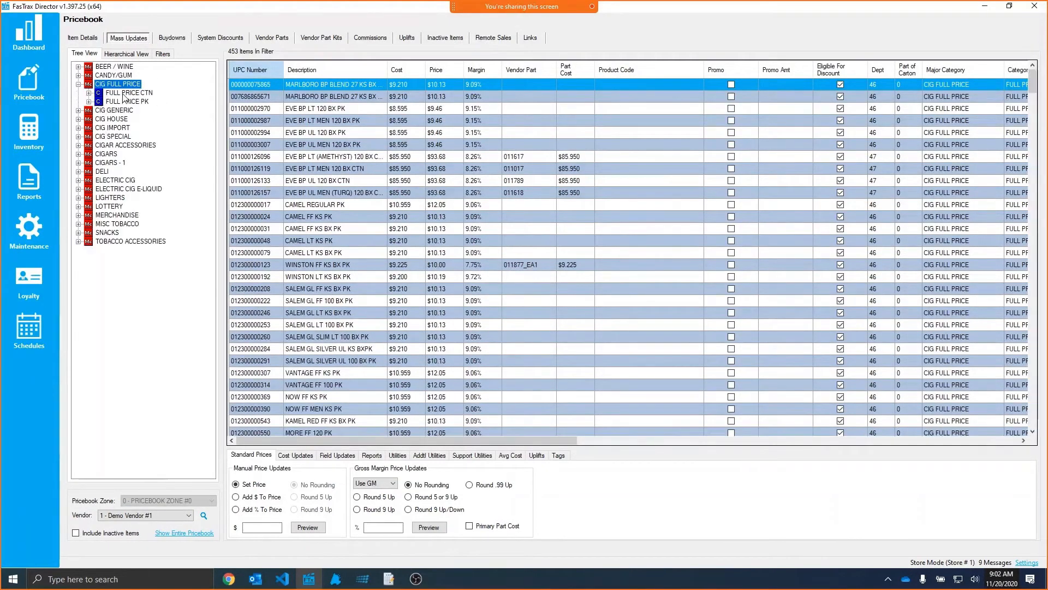
{"action": "left_click", "coordinate": [98, 101]}
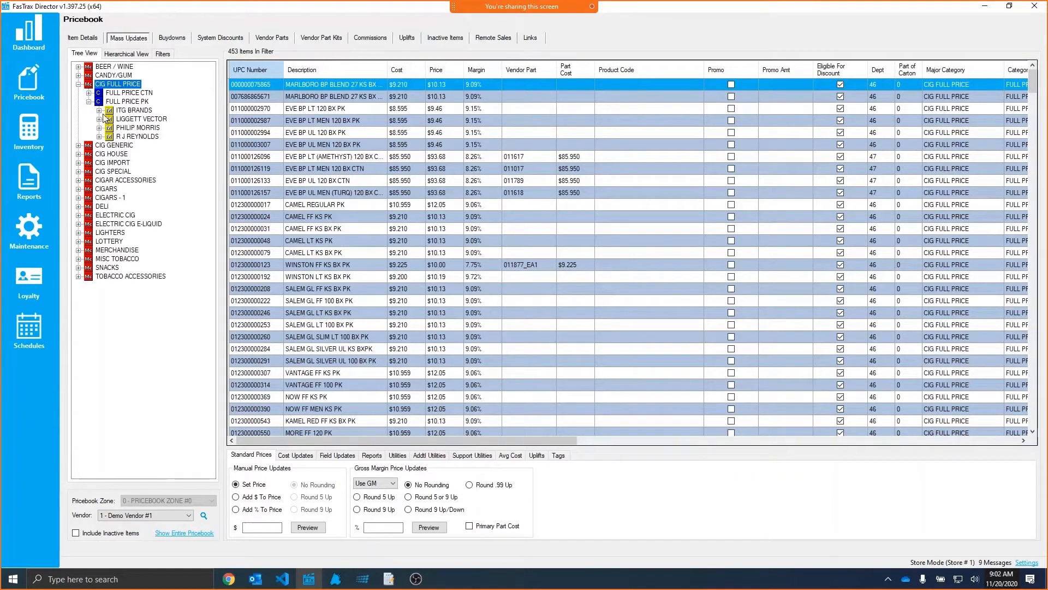
{"action": "left_click", "coordinate": [99, 110]}
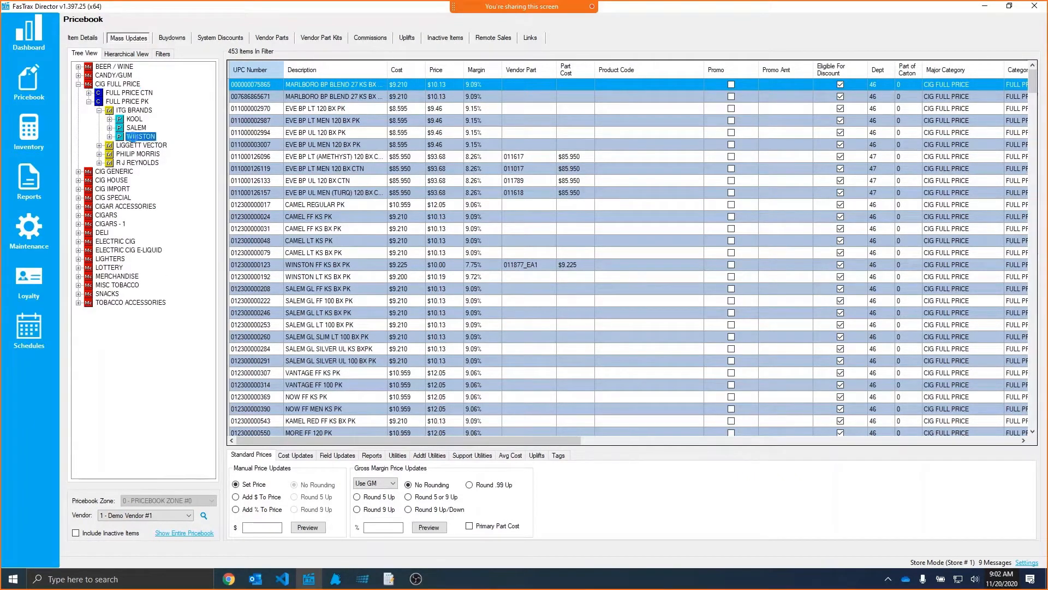
{"action": "left_click", "coordinate": [141, 136]}
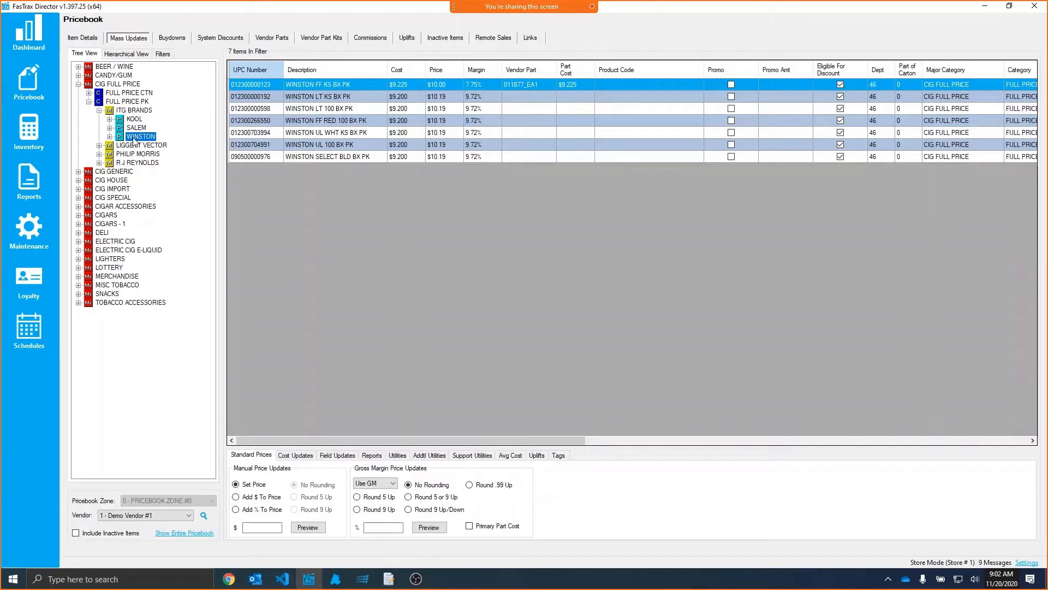
{"action": "mouse_move", "coordinate": [207, 129]}
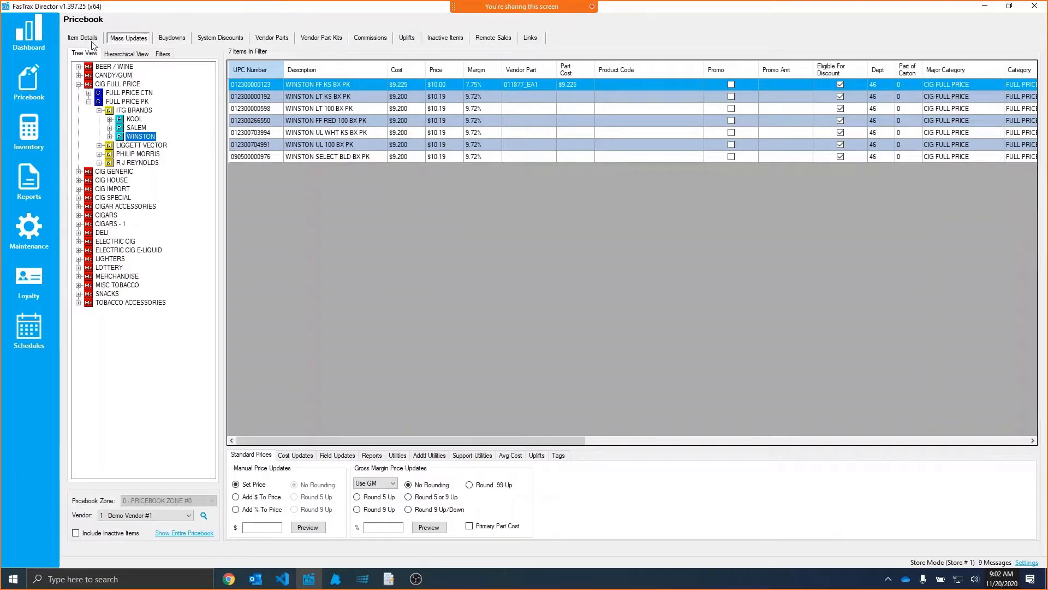
Back on the Winston pack details, check its CIGARETTE and PACK tags and primary categories
{"action": "left_click", "coordinate": [82, 38]}
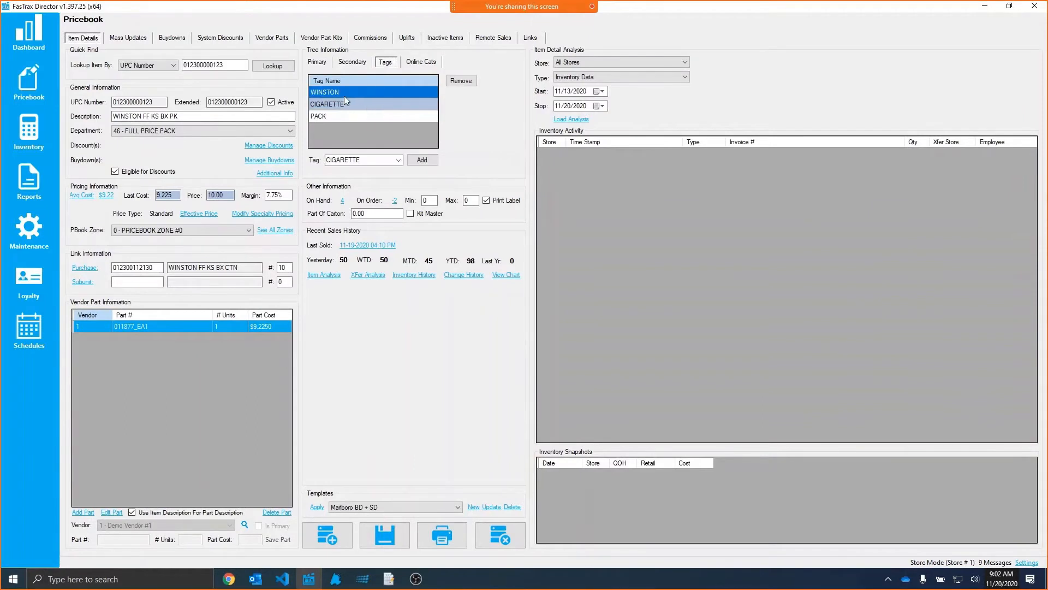
{"action": "left_click", "coordinate": [328, 104]}
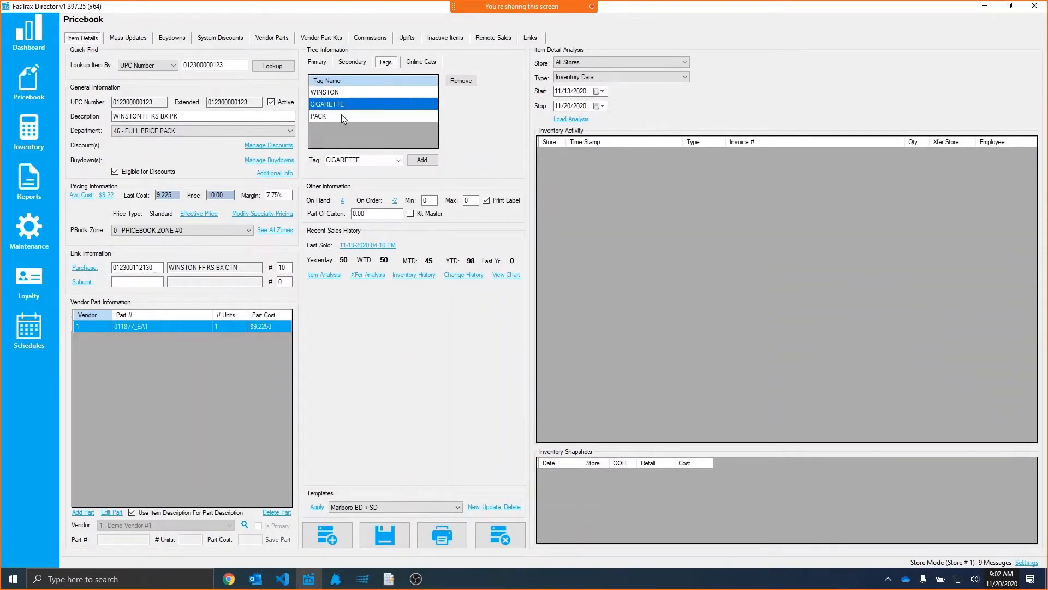
{"action": "left_click", "coordinate": [341, 116]}
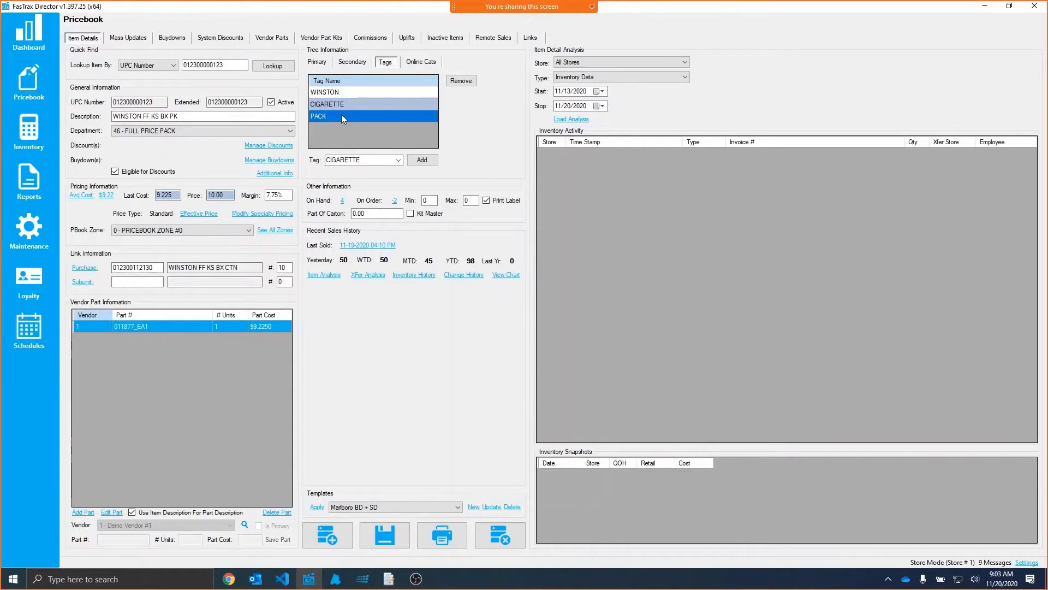
{"action": "left_click", "coordinate": [316, 62]}
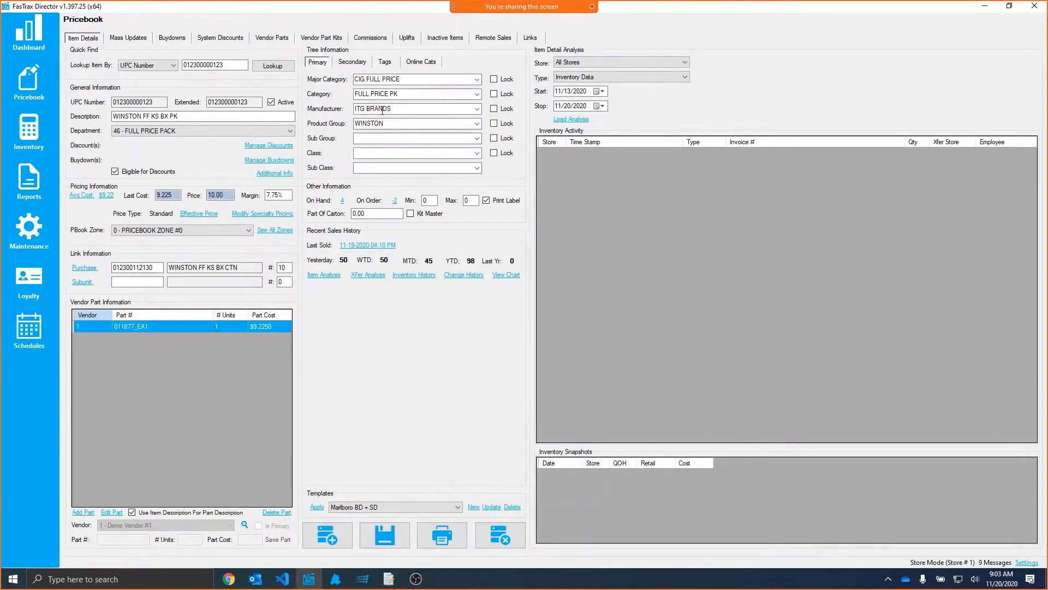
{"action": "left_click", "coordinate": [385, 61]}
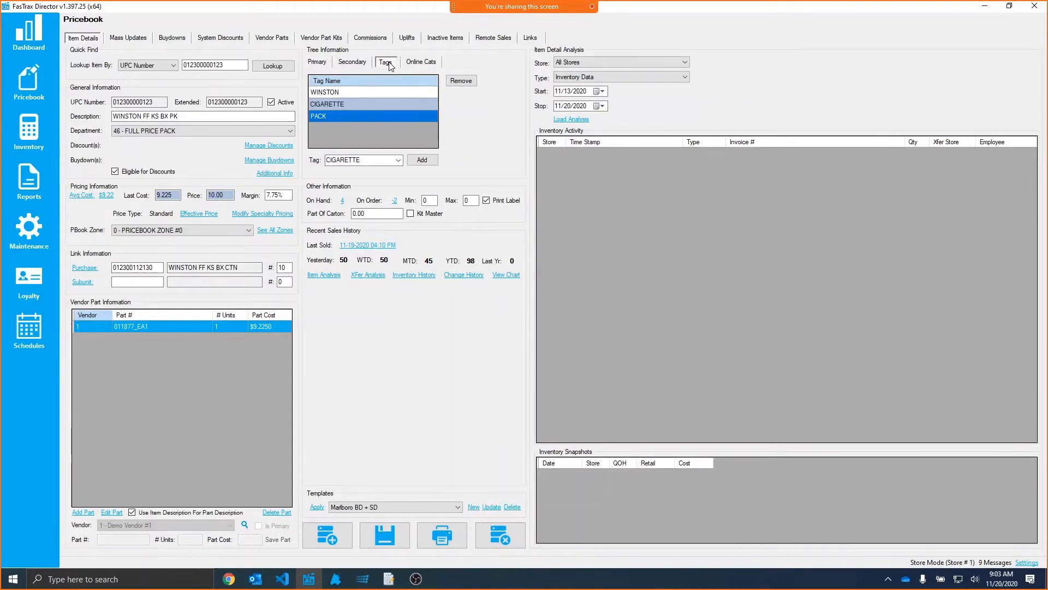
Recheck primary categories and the CIGARETTE tag, then return to the Winston items in Mass Updates
{"action": "left_click", "coordinate": [317, 62]}
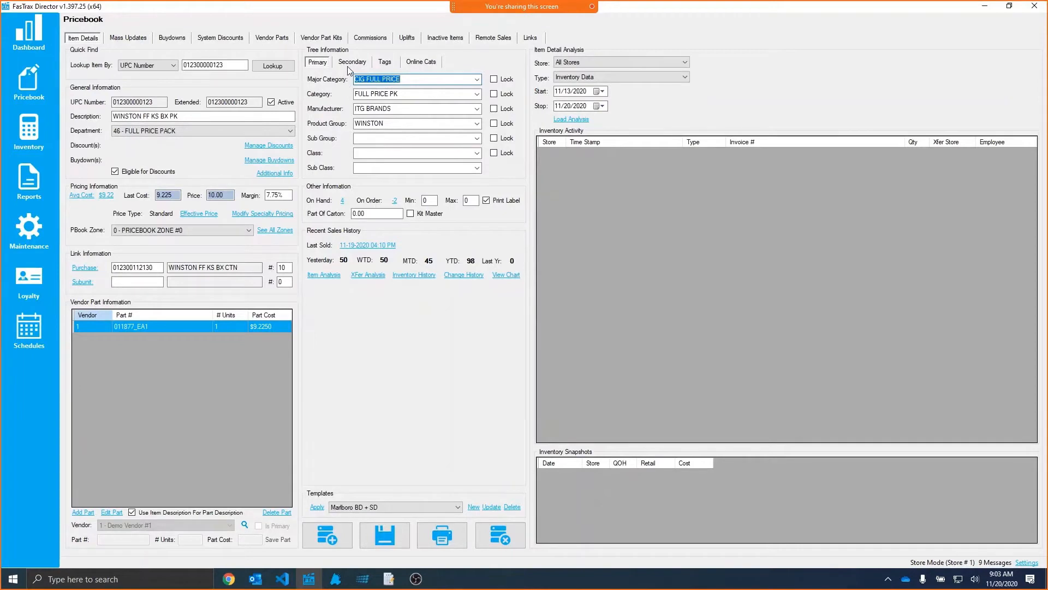
{"action": "left_click", "coordinate": [386, 62]}
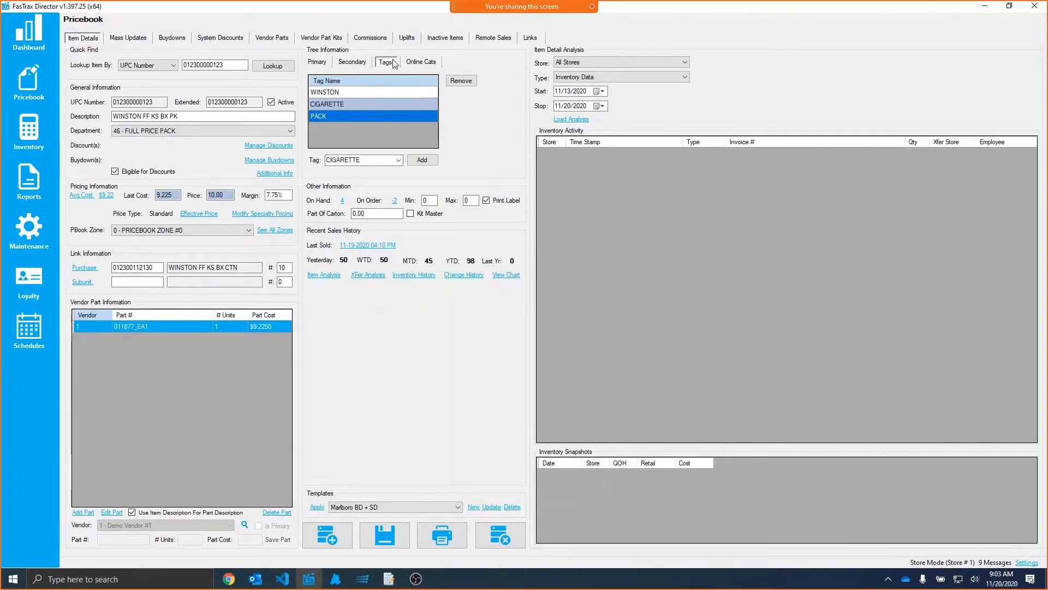
{"action": "mouse_move", "coordinate": [337, 99]}
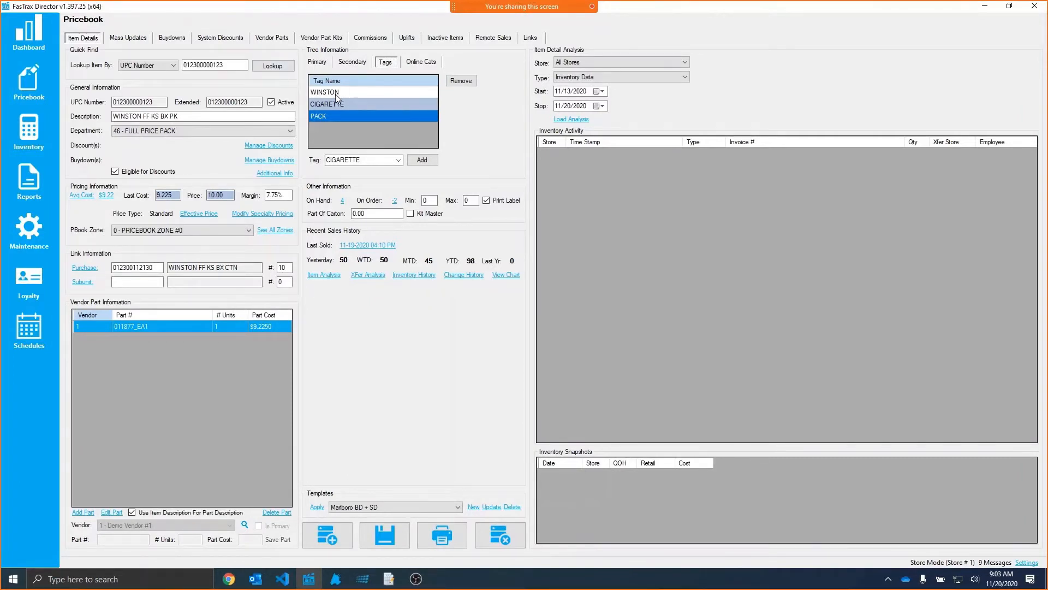
{"action": "left_click", "coordinate": [341, 104]}
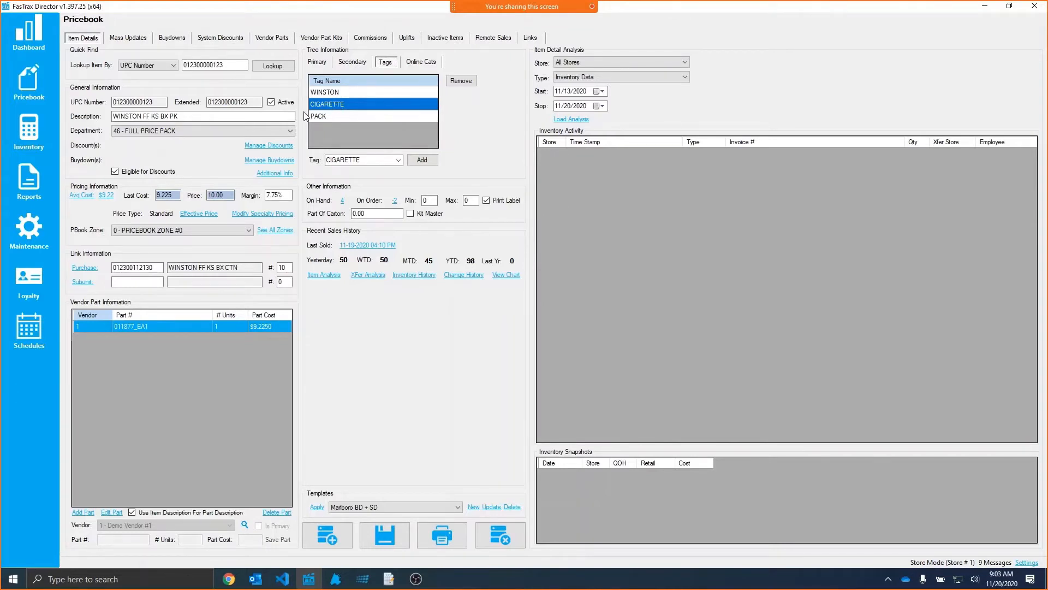
{"action": "left_click", "coordinate": [127, 38]}
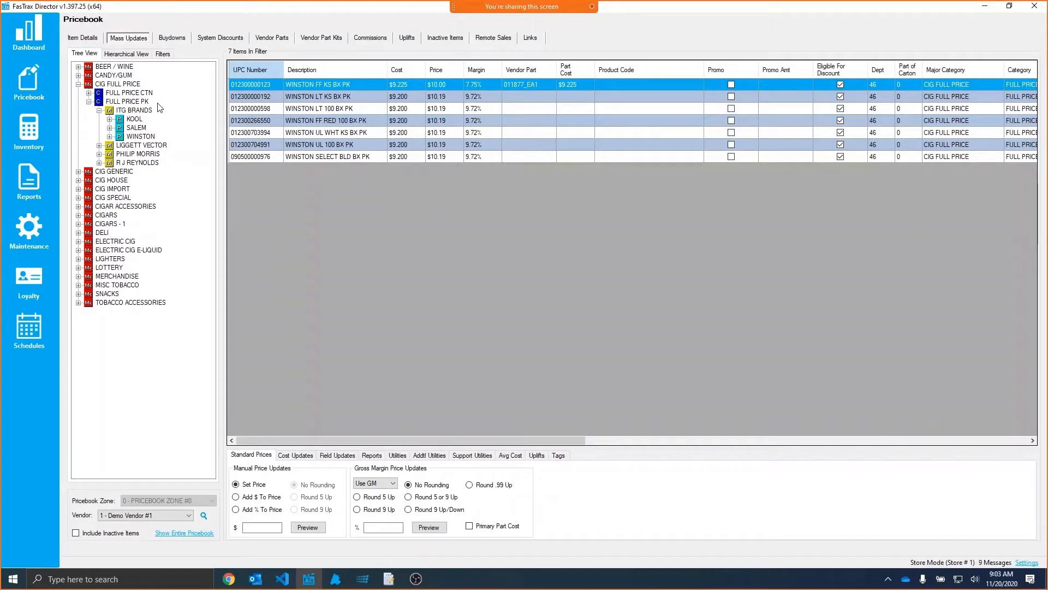
Filter Mass Updates by Tags = CIGARETTE, then change the tag value to WINSTON
{"action": "left_click", "coordinate": [162, 54]}
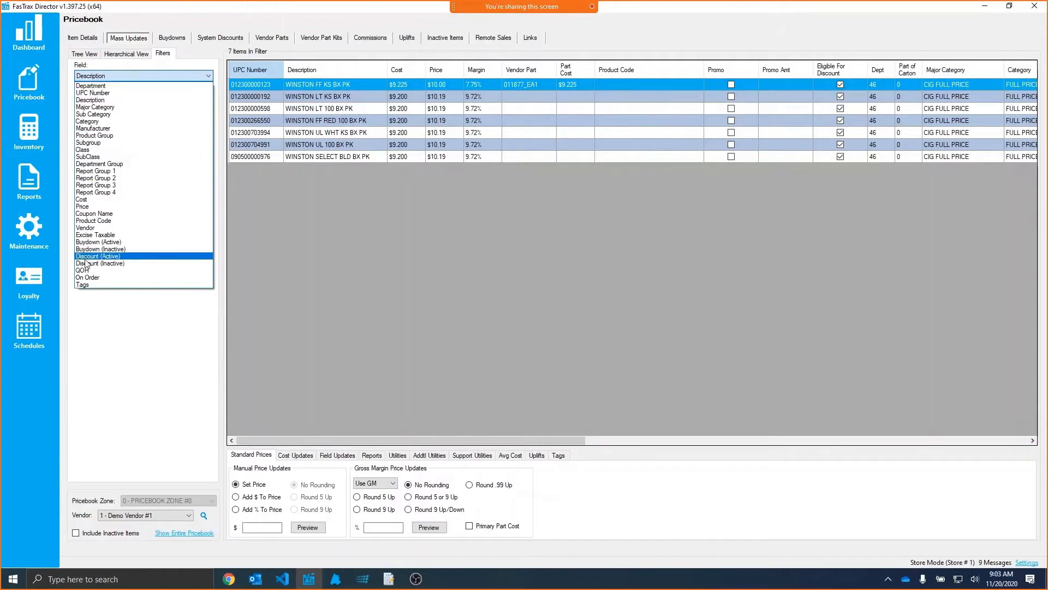
{"action": "left_click", "coordinate": [83, 285]}
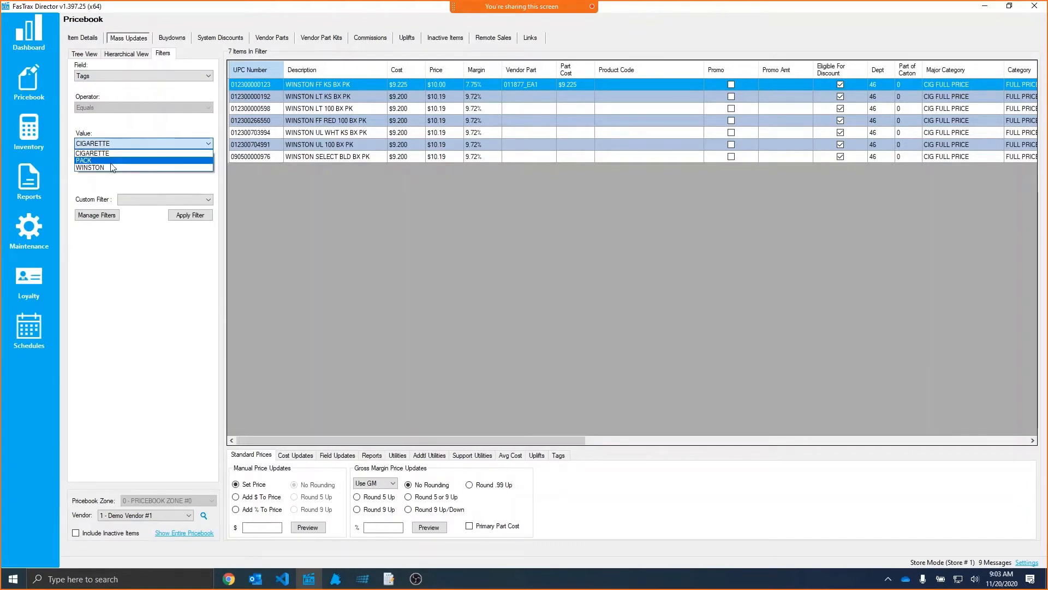
{"action": "left_click", "coordinate": [92, 152]}
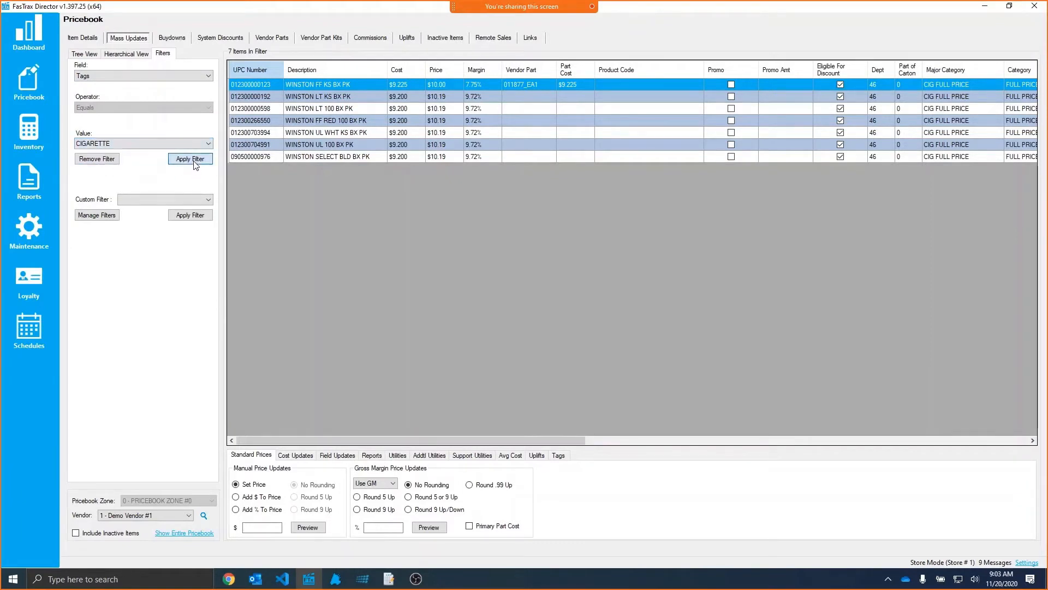
{"action": "left_click", "coordinate": [190, 159]}
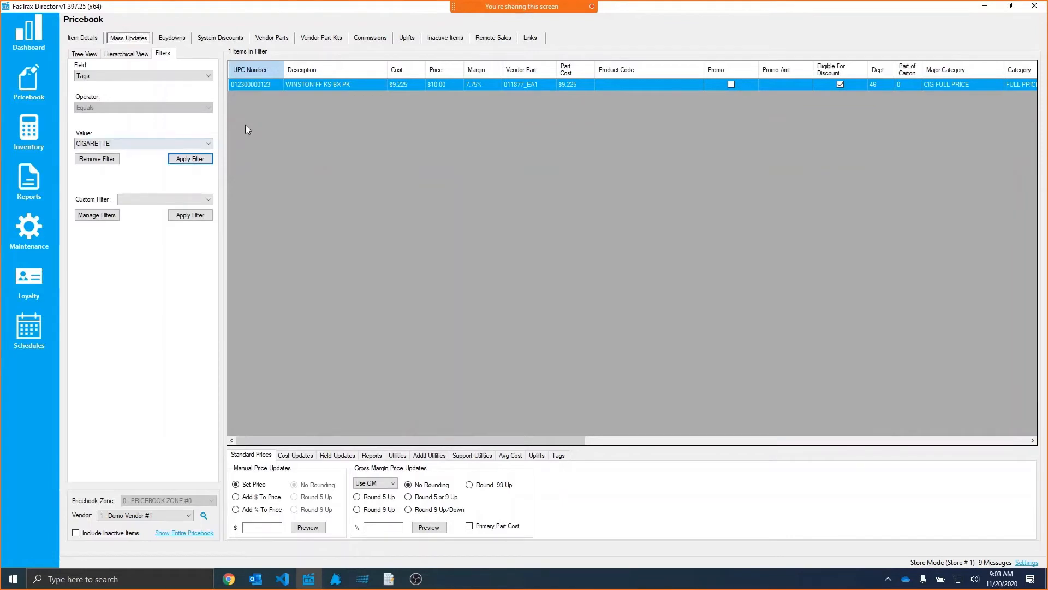
{"action": "left_click", "coordinate": [142, 143]}
{"action": "type", "text": "WINSTON"}
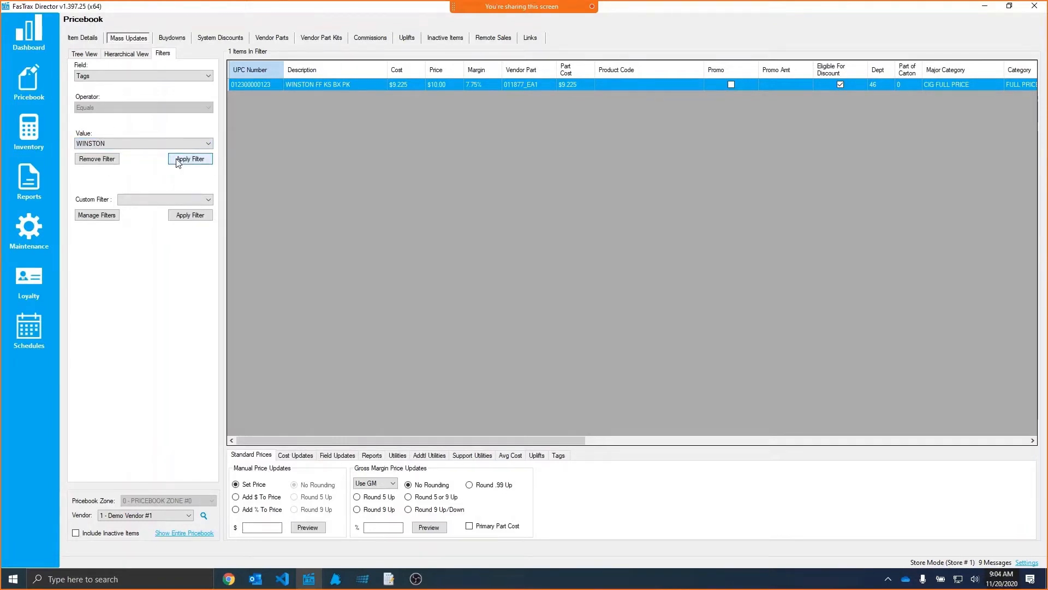
Review Winston FF KS BX PK's Primary categories, Tags and Secondary report groups in Tree Information
{"action": "left_click", "coordinate": [82, 38]}
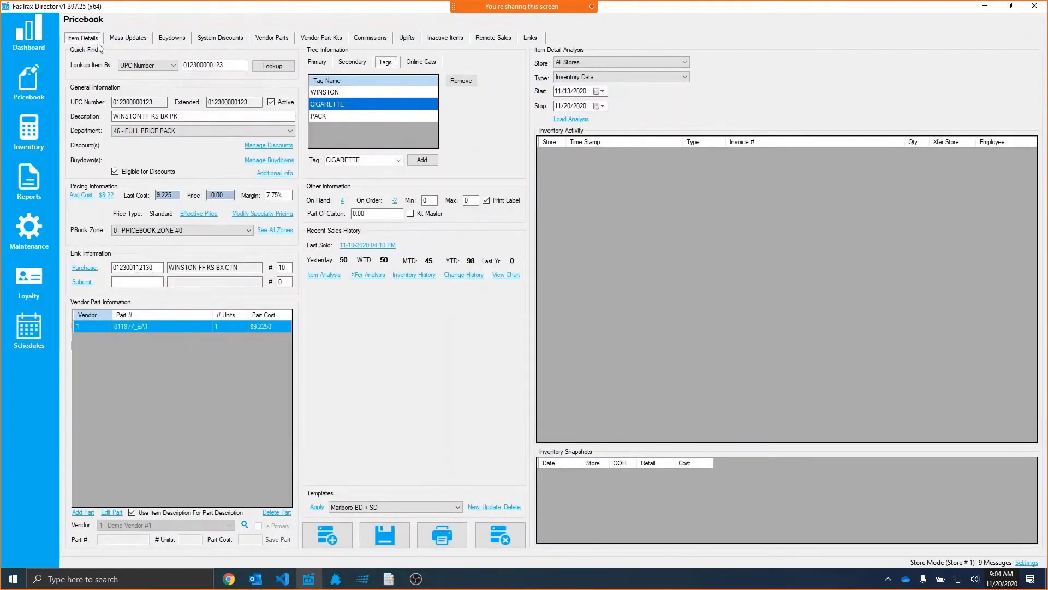
{"action": "left_click", "coordinate": [317, 62]}
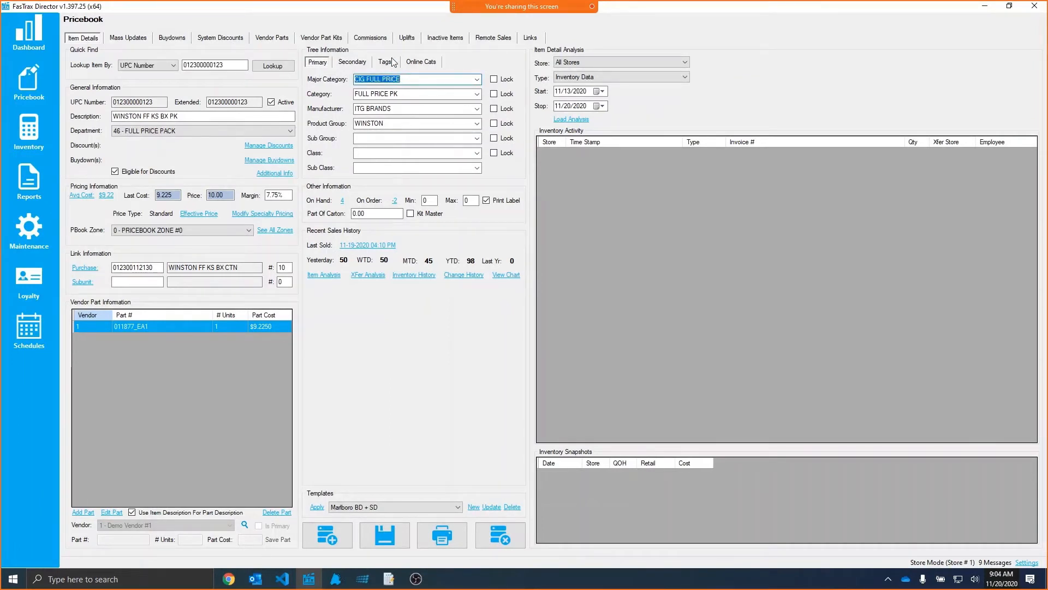
{"action": "left_click", "coordinate": [386, 61]}
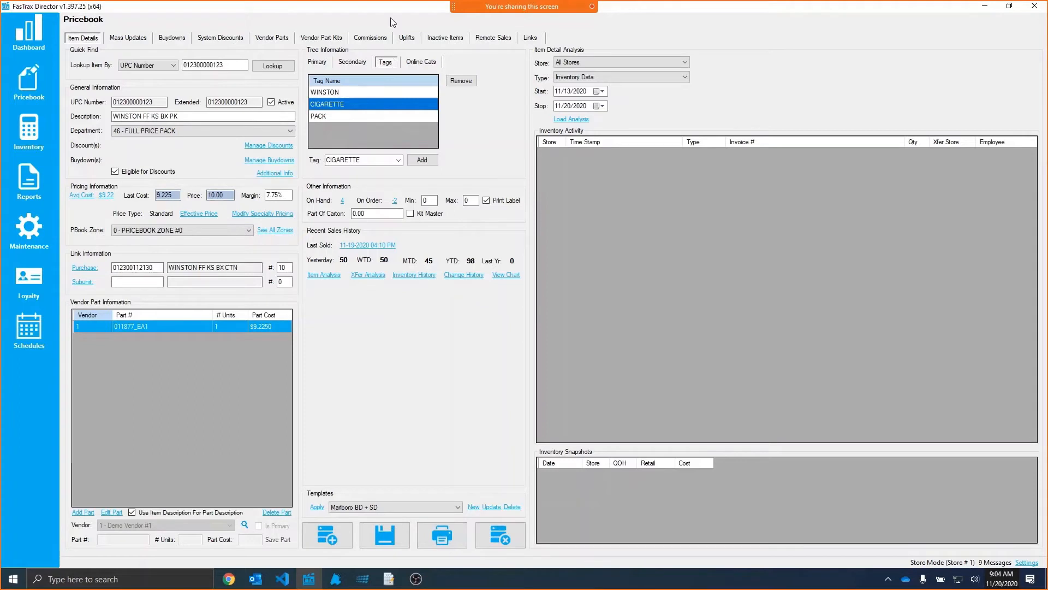
{"action": "left_click", "coordinate": [316, 61]}
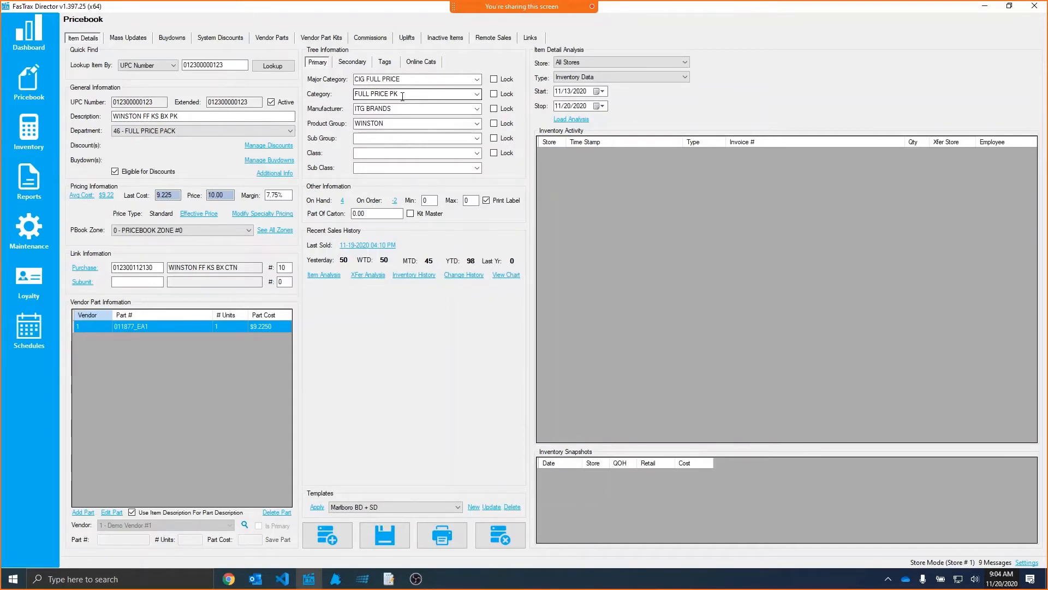
{"action": "left_click", "coordinate": [352, 62]}
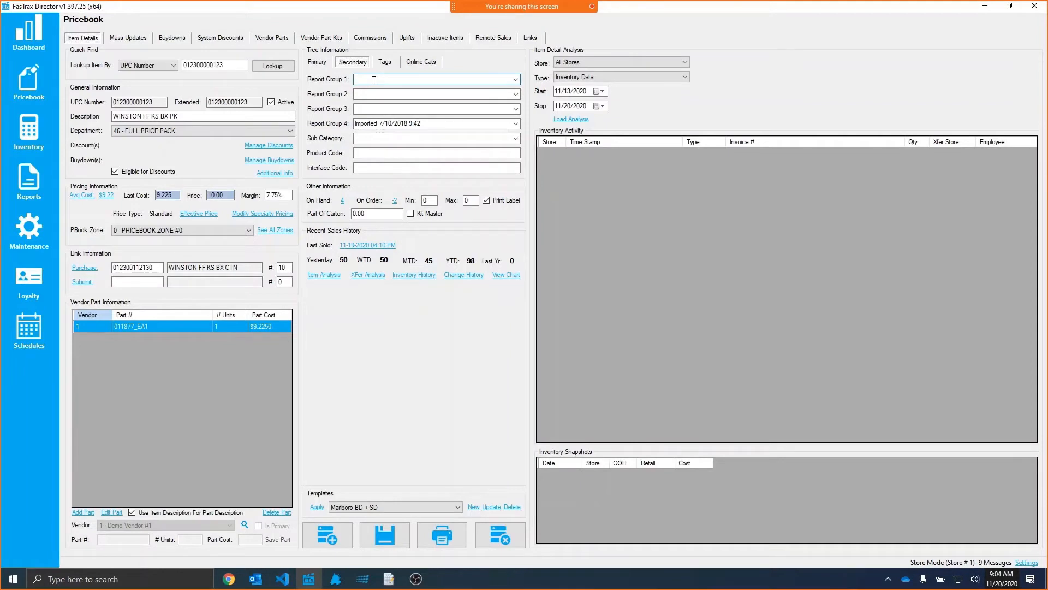
{"action": "left_click", "coordinate": [316, 61]}
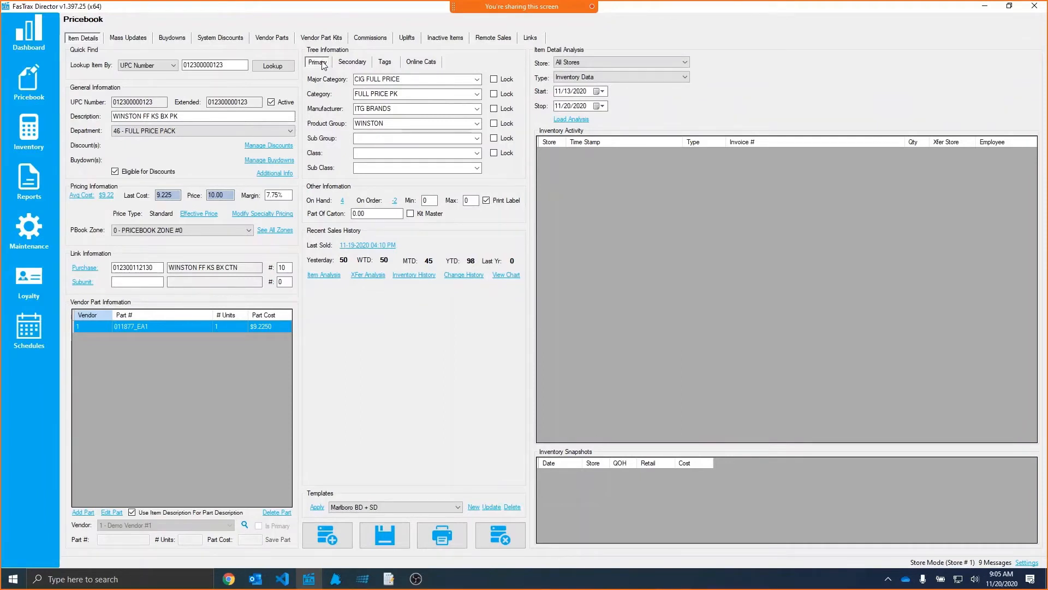
{"action": "mouse_move", "coordinate": [89, 275]}
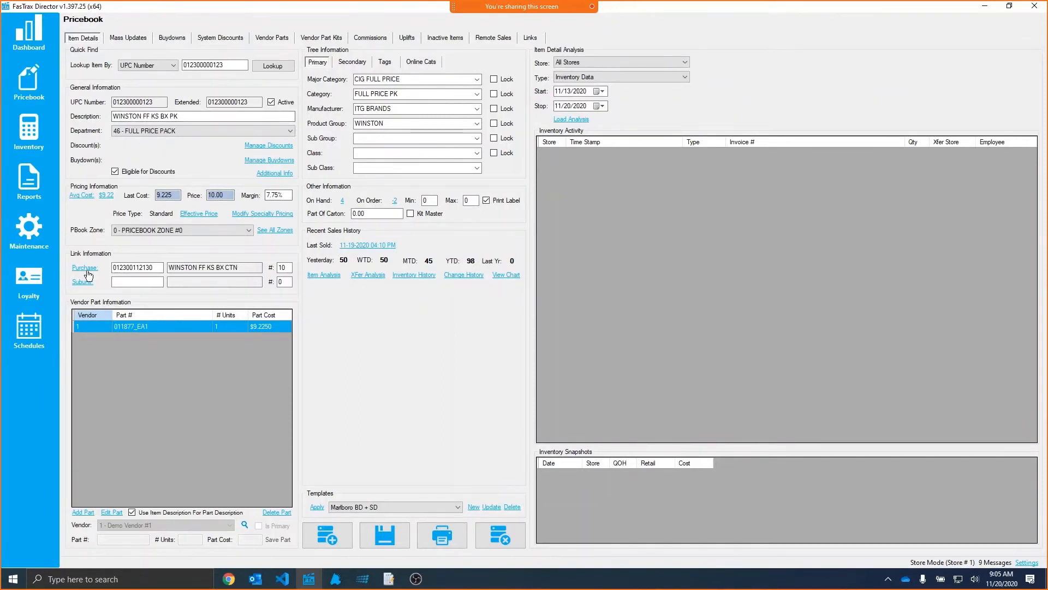
Open the Winston FF KS BX CTN carton and add CIGARETTE, WINSTON and CARTON tags
{"action": "left_click", "coordinate": [85, 268]}
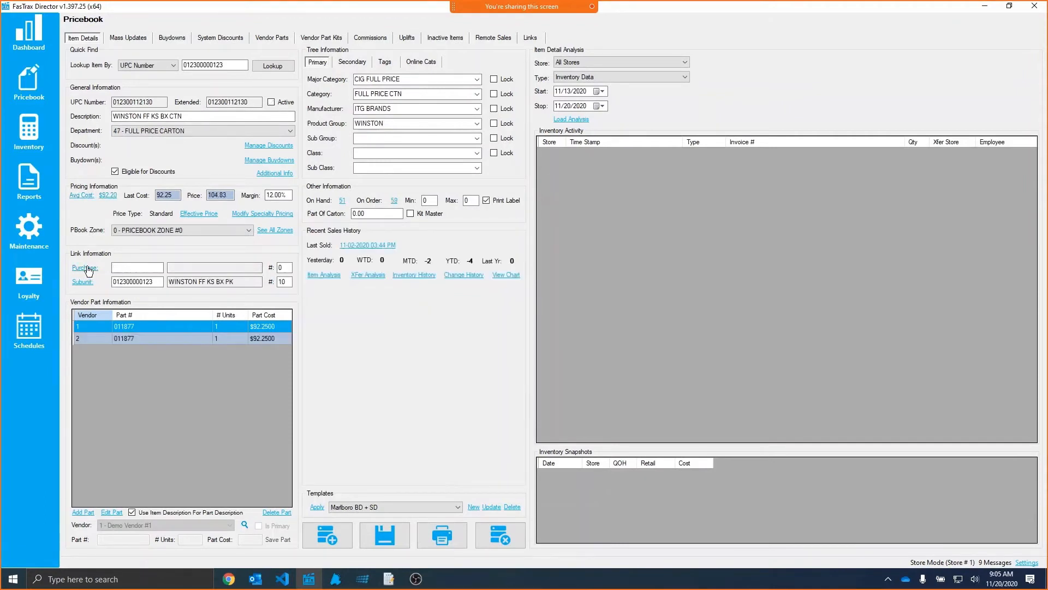
{"action": "mouse_move", "coordinate": [396, 56]}
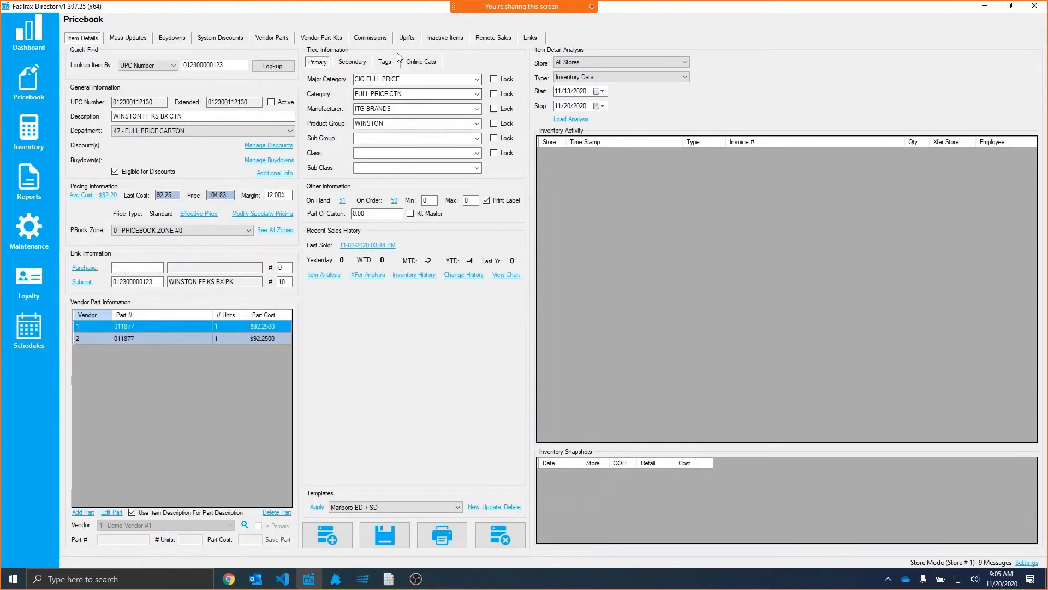
{"action": "left_click", "coordinate": [384, 62]}
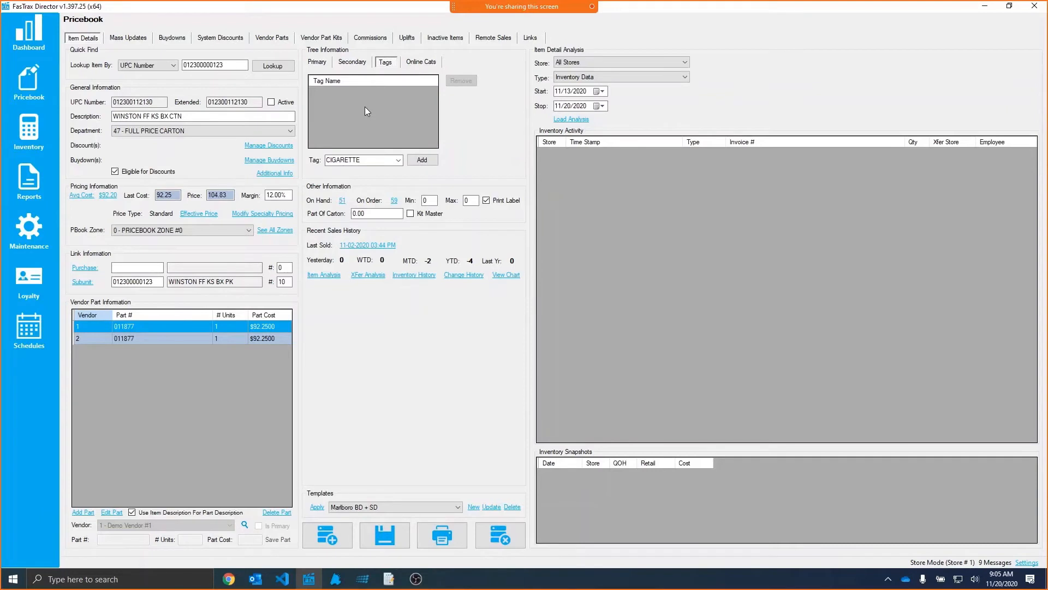
{"action": "left_click", "coordinate": [398, 160]}
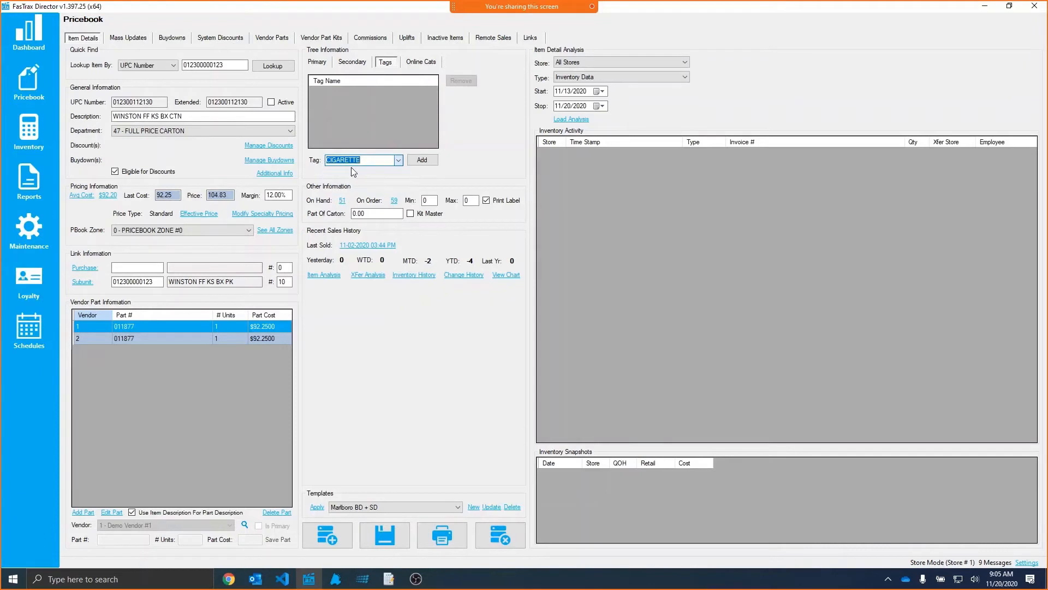
{"action": "left_click", "coordinate": [422, 159]}
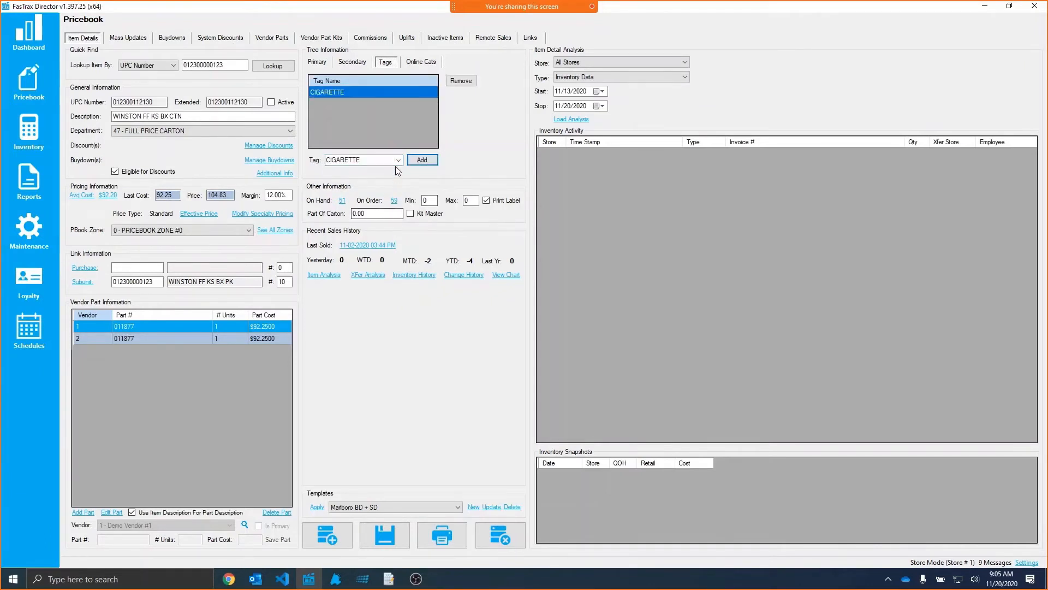
{"action": "left_click", "coordinate": [422, 158]}
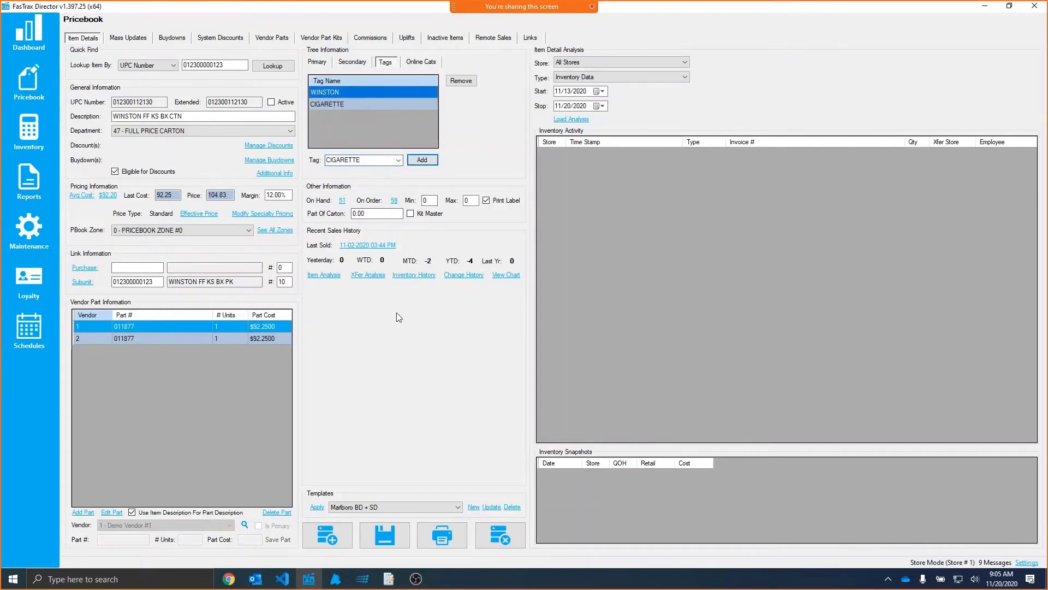
{"action": "left_click", "coordinate": [398, 158]}
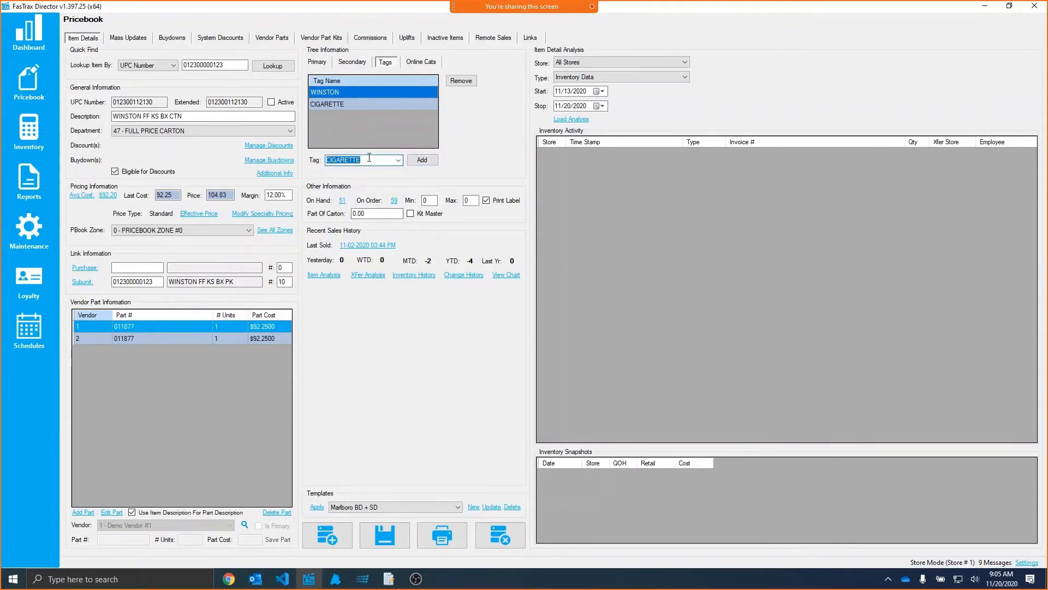
{"action": "type", "text": "CAR"}
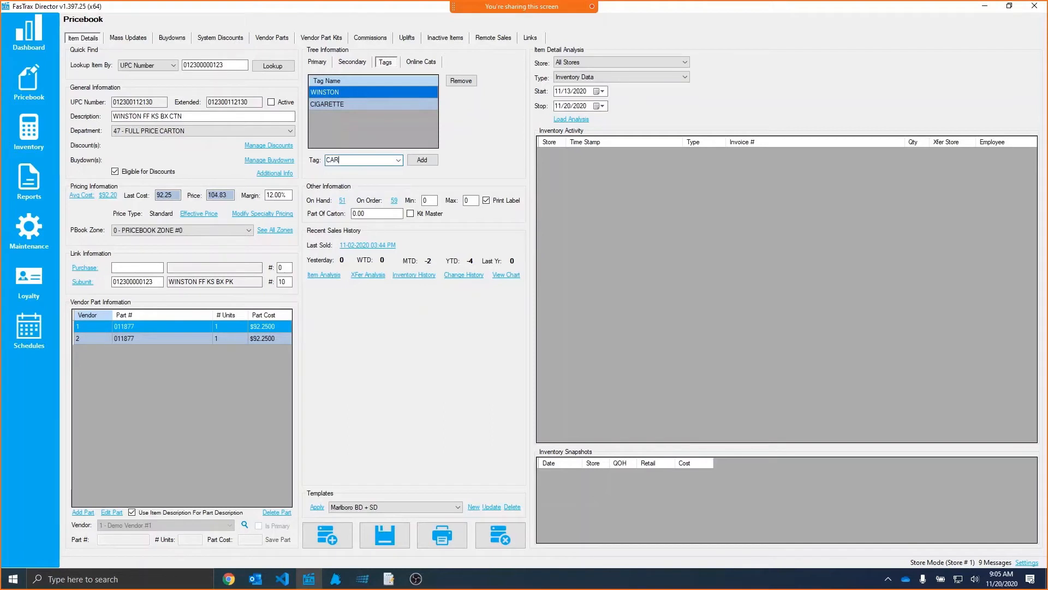
{"action": "left_click", "coordinate": [422, 160]}
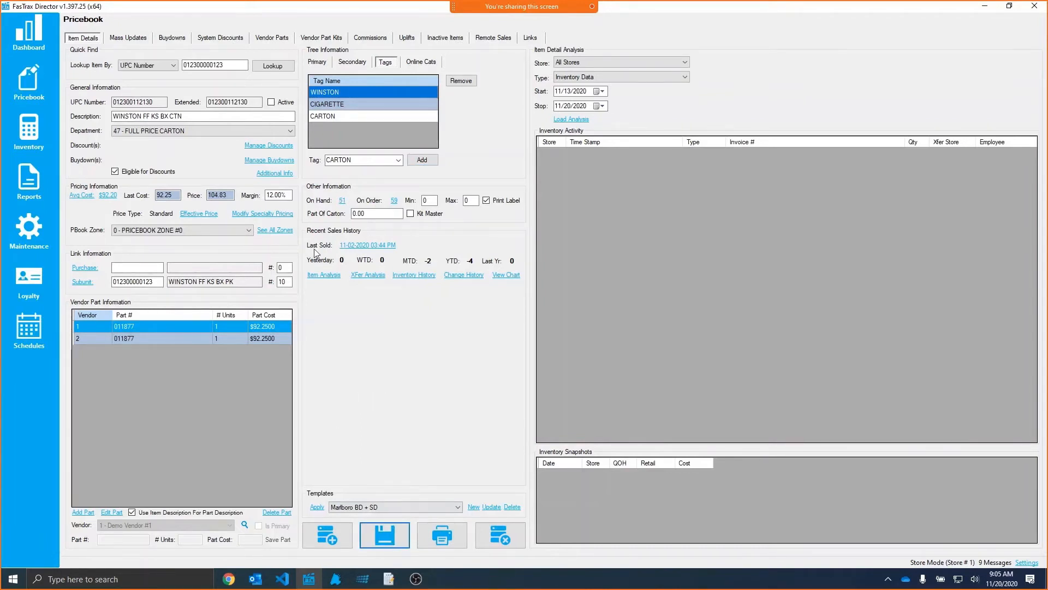
Reload Pricebook from the sidebar so Item Details shows no item
{"action": "left_click", "coordinate": [128, 37]}
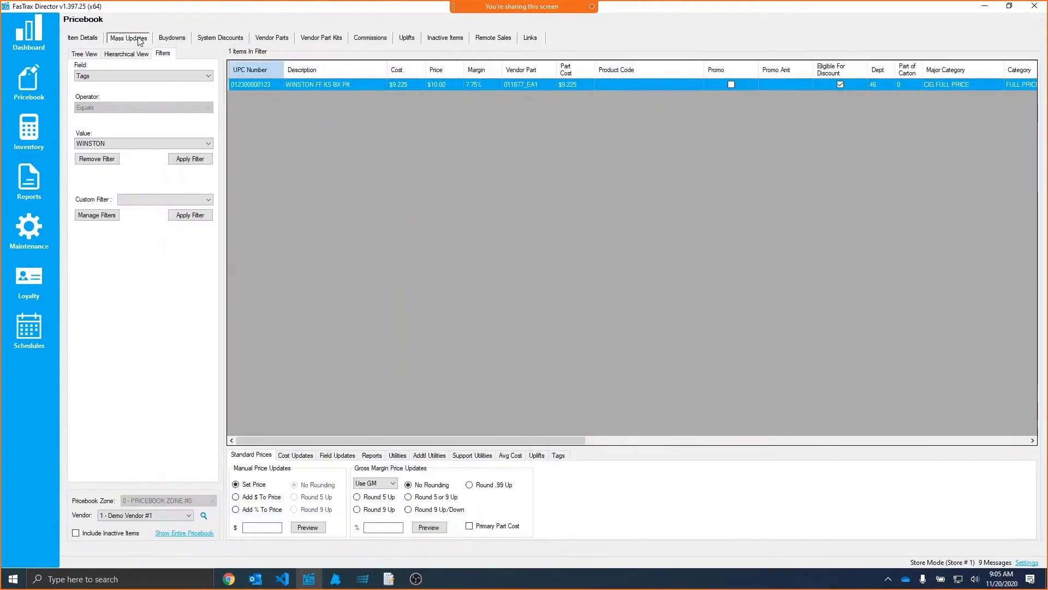
{"action": "mouse_move", "coordinate": [29, 80]}
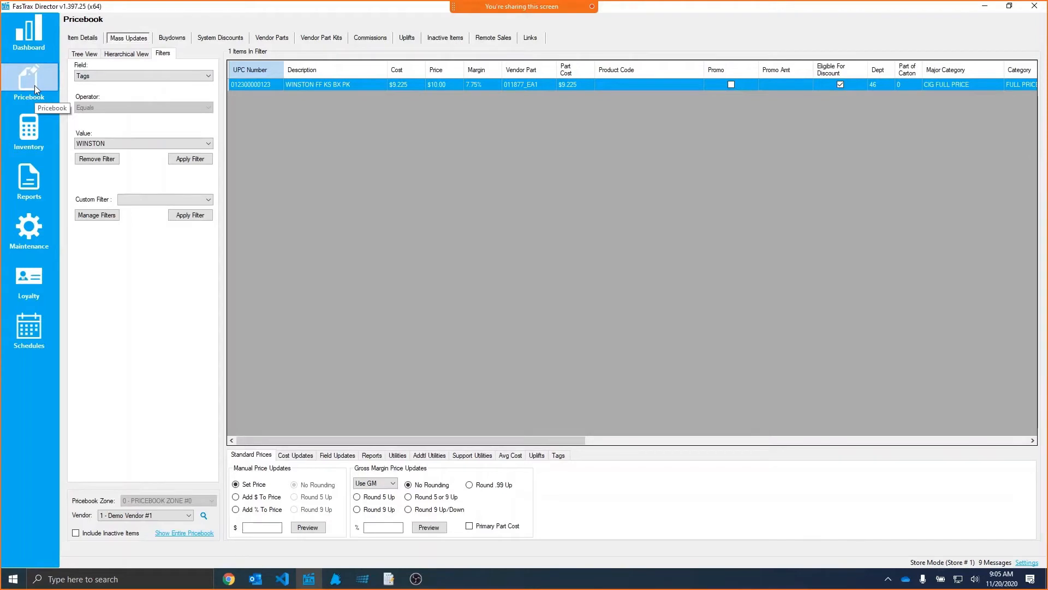
{"action": "left_click", "coordinate": [82, 37]}
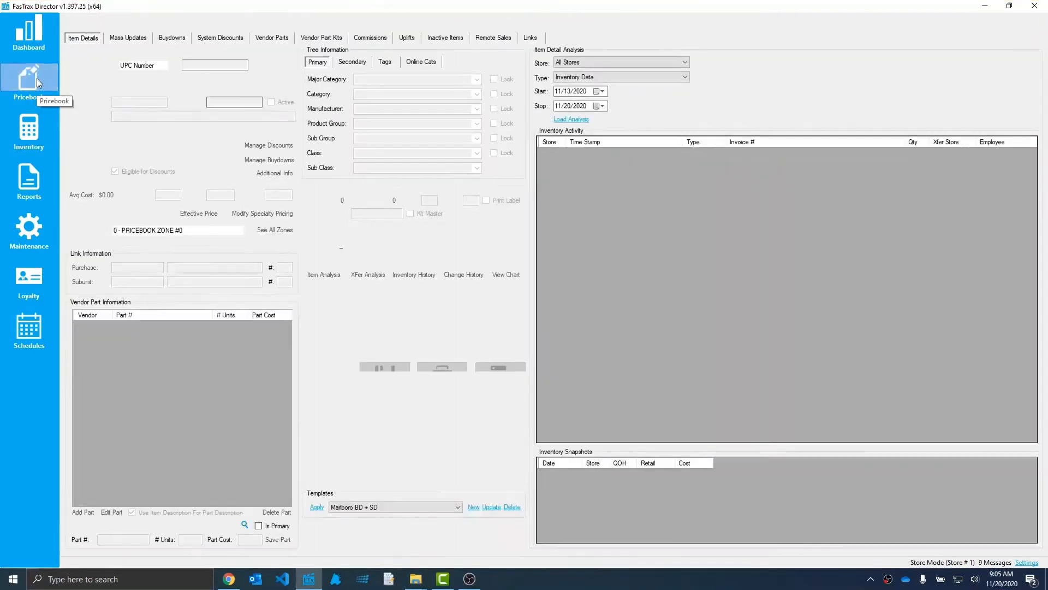
{"action": "left_click", "coordinate": [29, 79]}
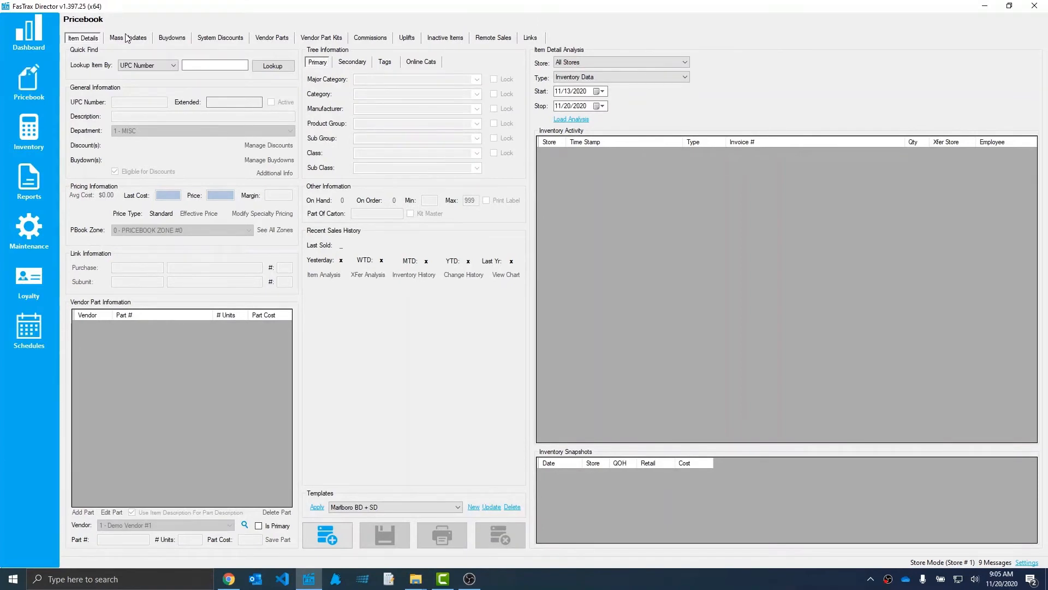
Filter Mass Updates on Tags, trying CARTON, CIGARETTE and WINSTON values
{"action": "left_click", "coordinate": [127, 38]}
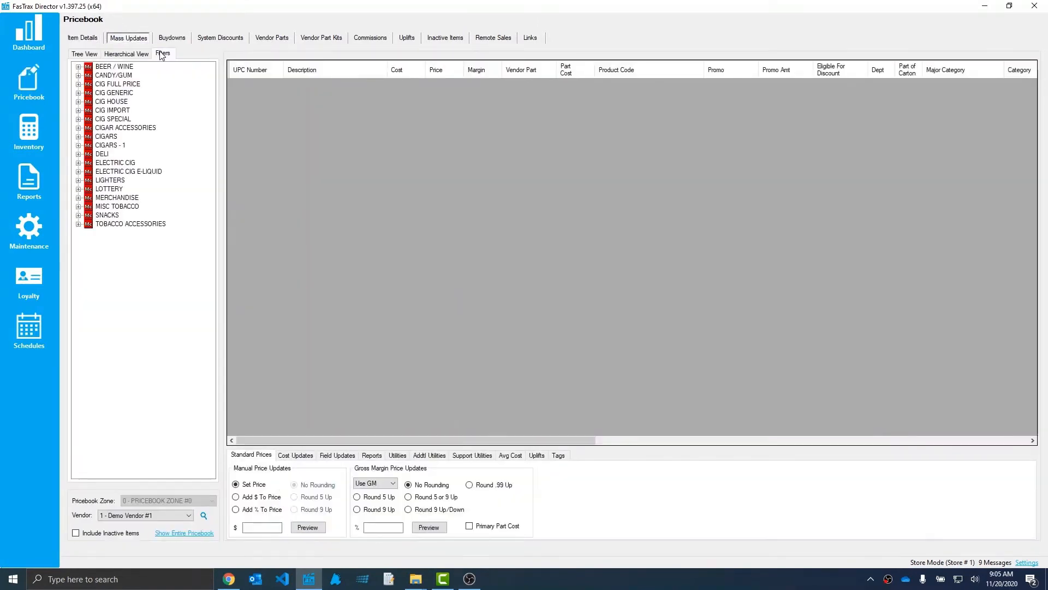
{"action": "left_click", "coordinate": [164, 53]}
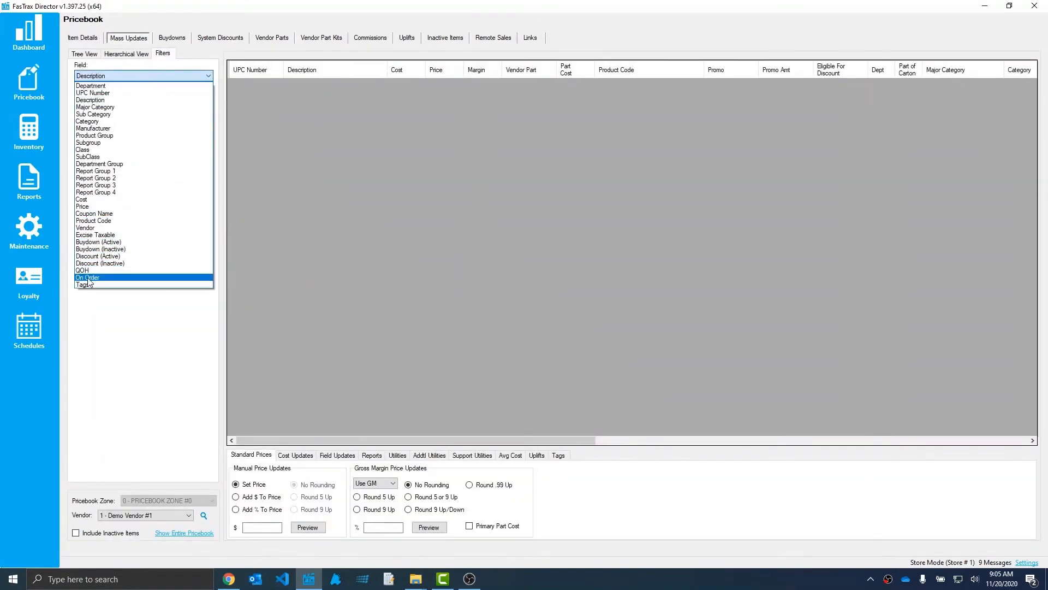
{"action": "left_click", "coordinate": [85, 284]}
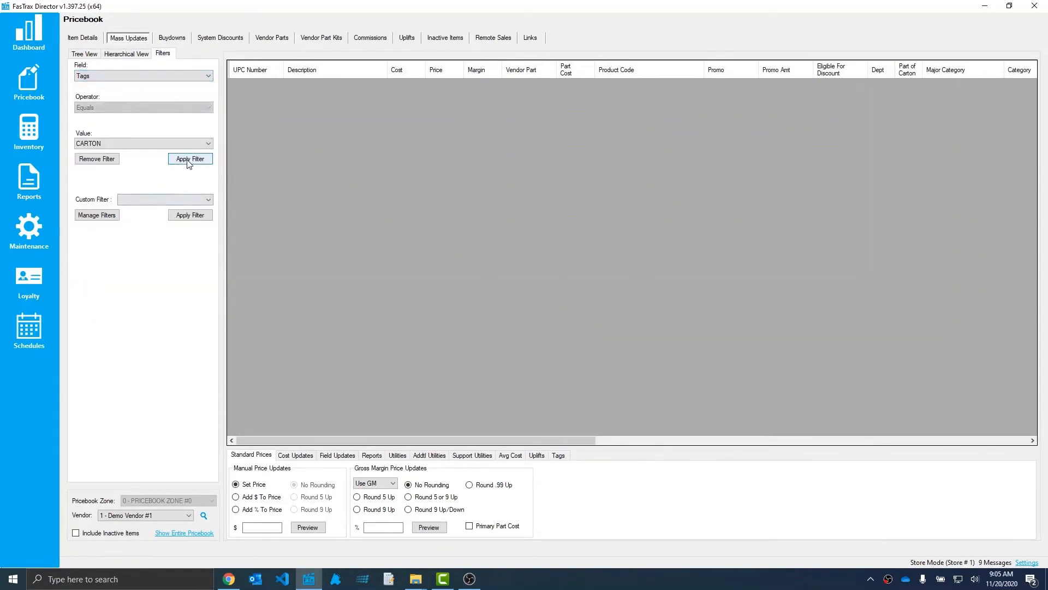
{"action": "left_click", "coordinate": [190, 158]}
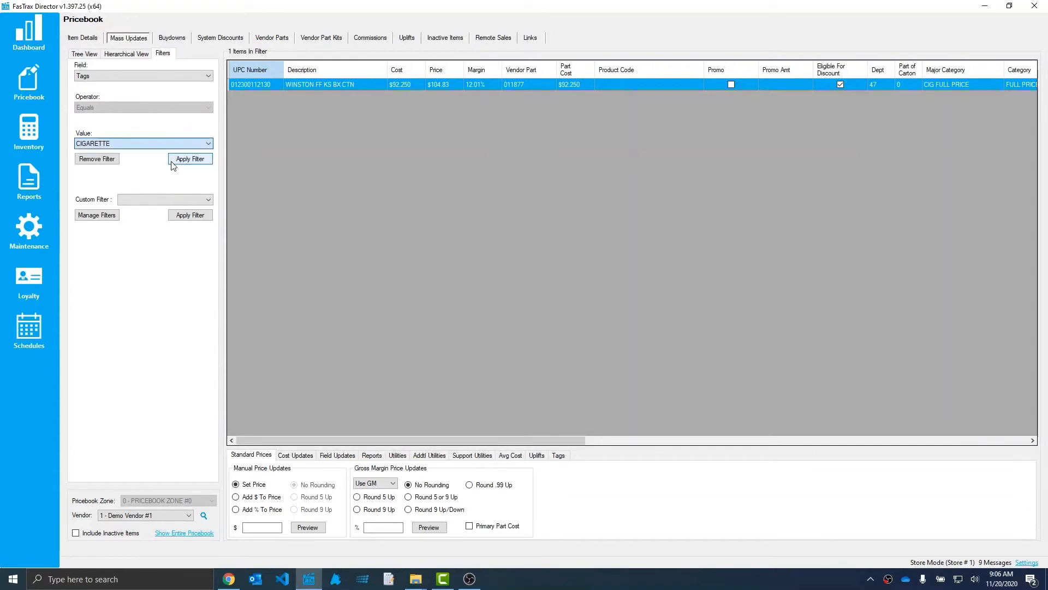
{"action": "left_click", "coordinate": [190, 158]}
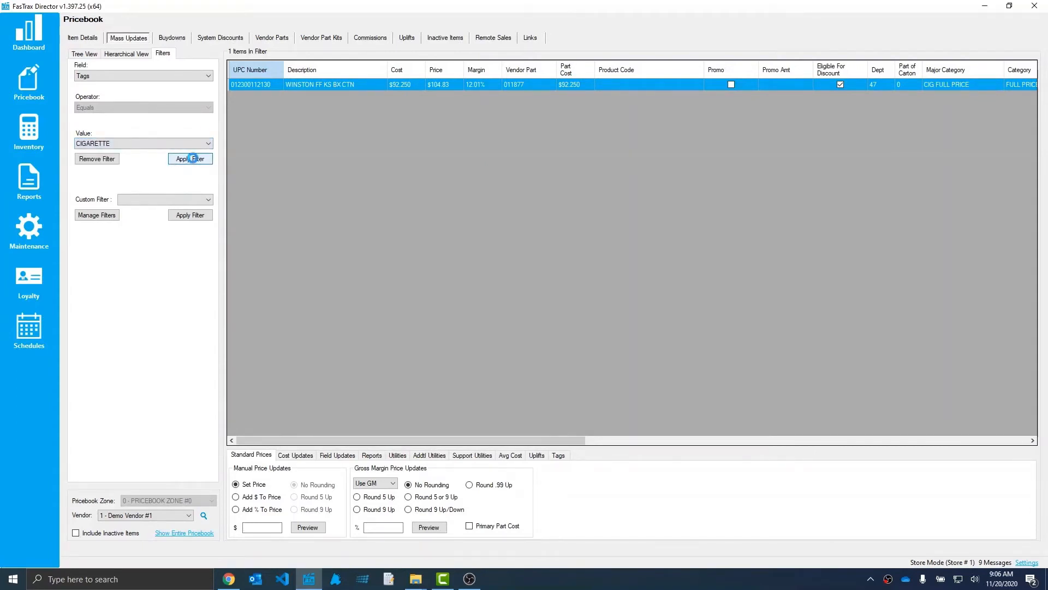
{"action": "left_click", "coordinate": [190, 158]}
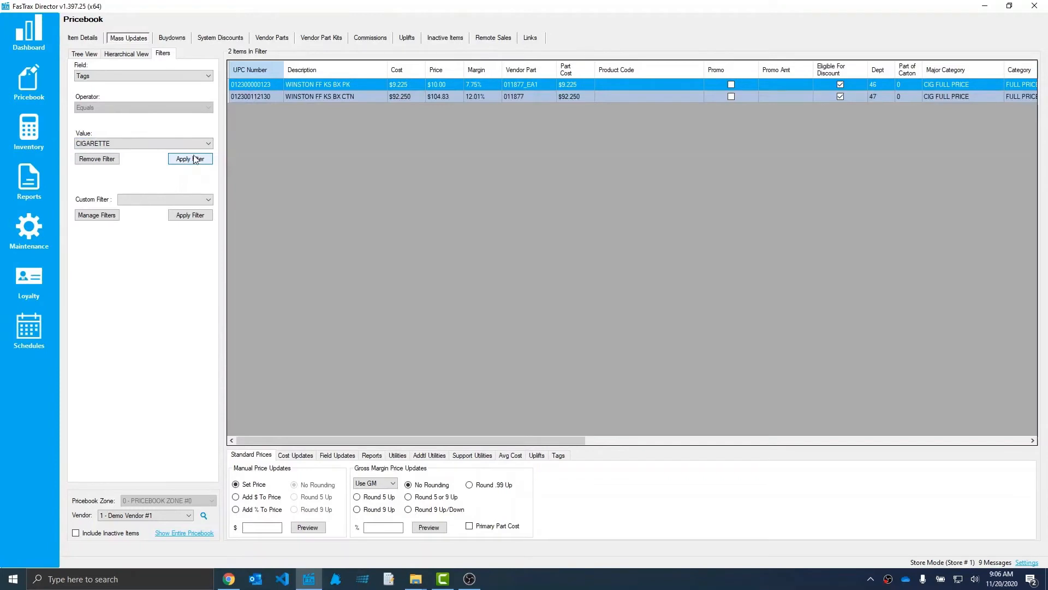
{"action": "left_click", "coordinate": [143, 143]}
{"action": "type", "text": "WINSTON"}
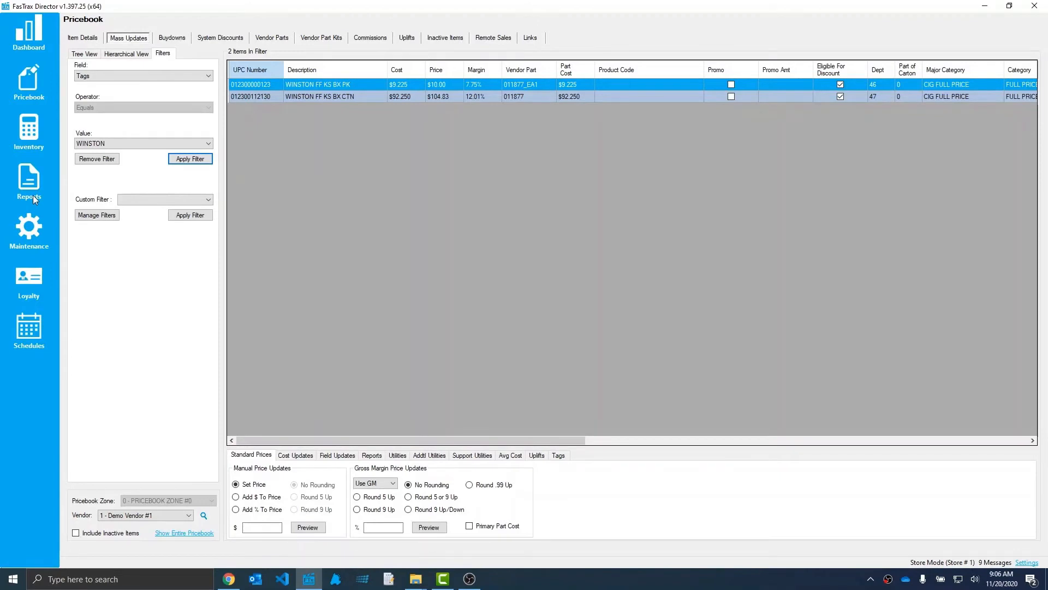
Open the Item Sales Report under Reports > Sales Reports
{"action": "left_click", "coordinate": [29, 181]}
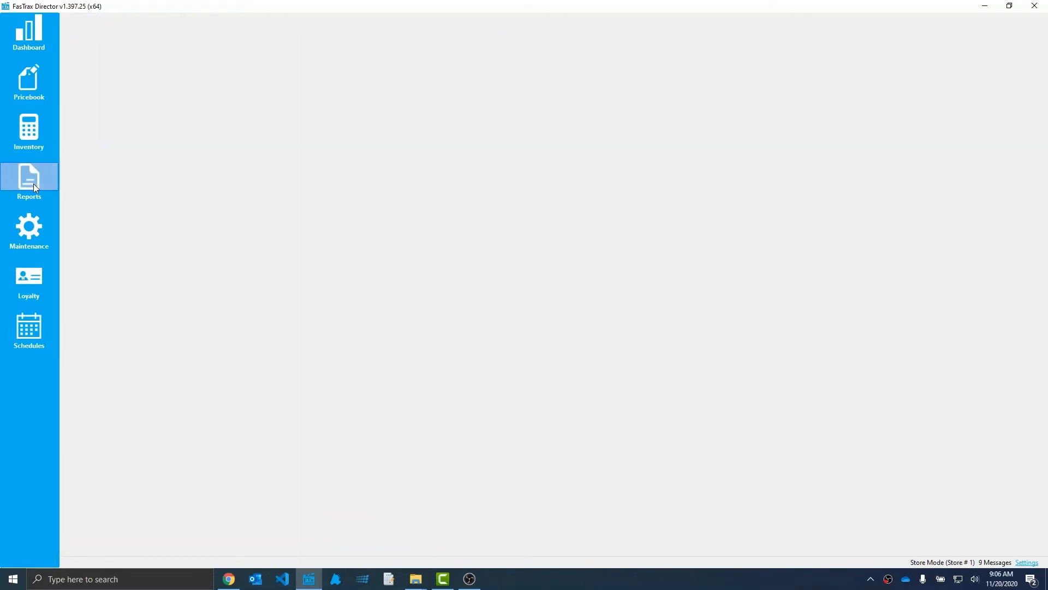
{"action": "left_click", "coordinate": [29, 180]}
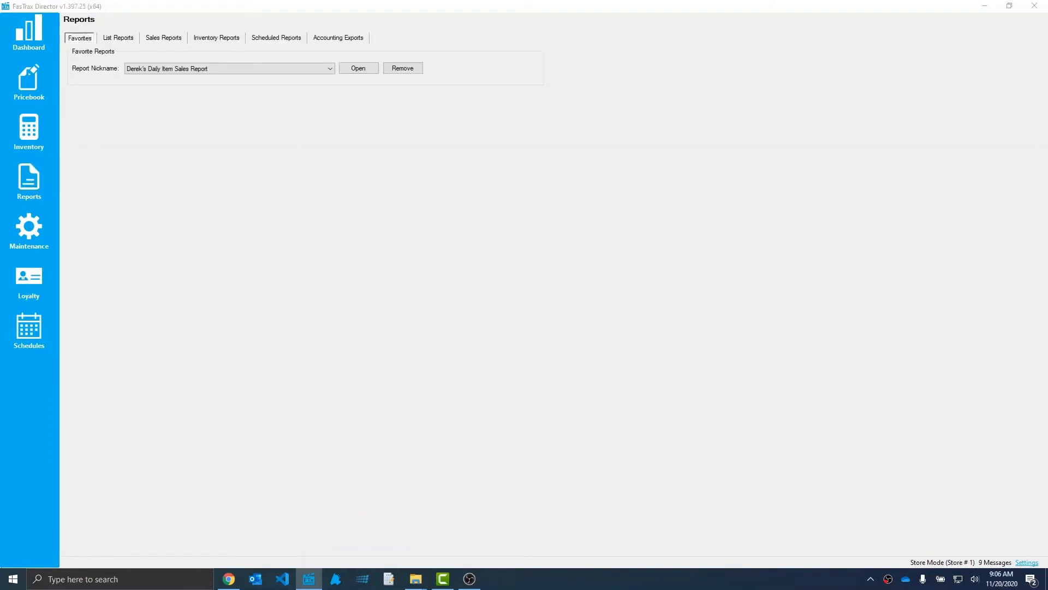
{"action": "left_click", "coordinate": [163, 37]}
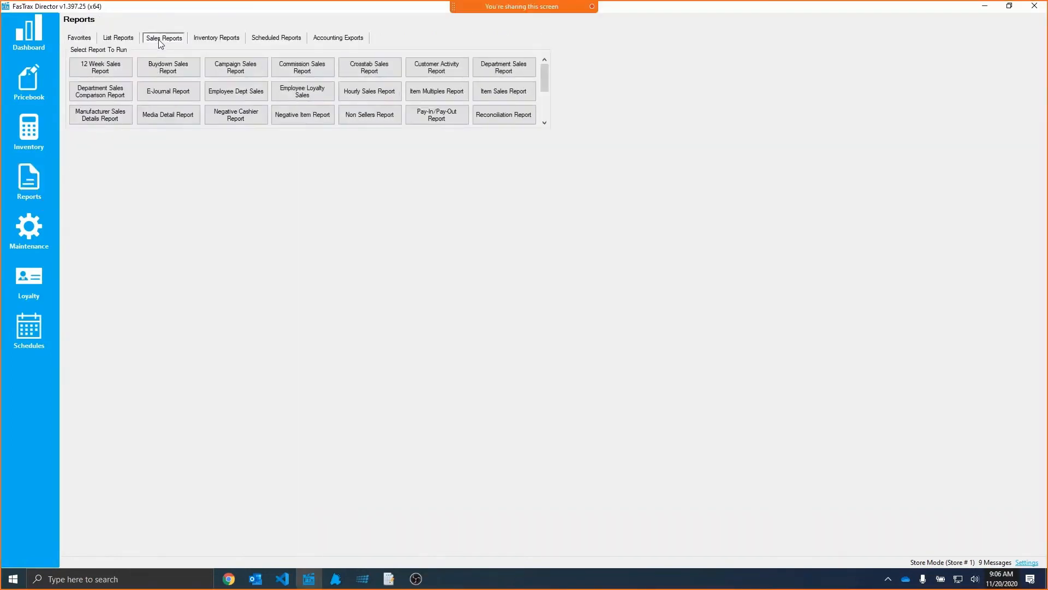
{"action": "left_click", "coordinate": [504, 91]}
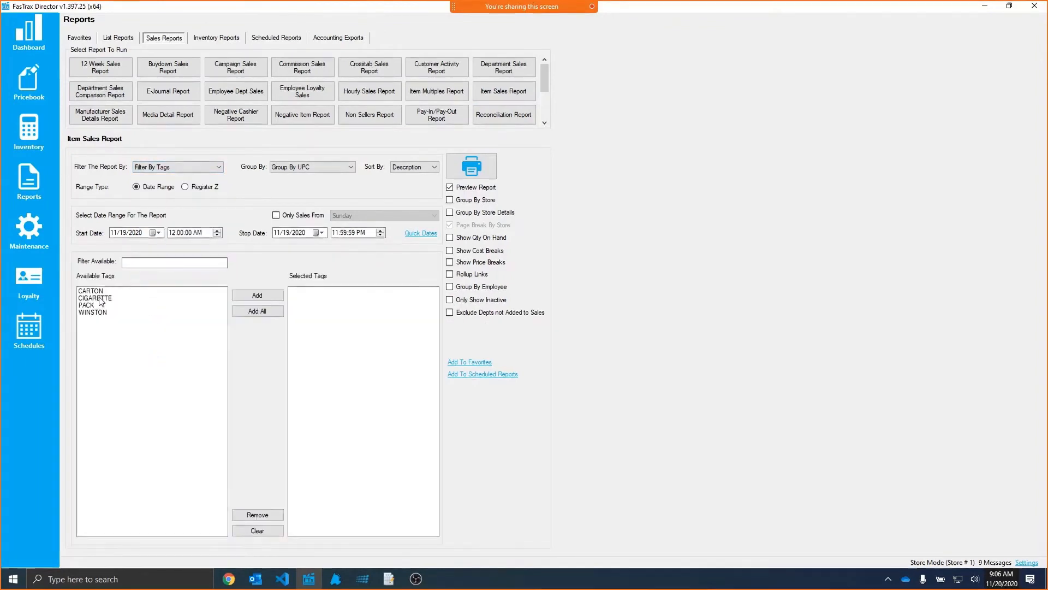
Filter the report to the CIGARETTE tag with the Yesterday quick date
{"action": "left_click", "coordinate": [256, 294]}
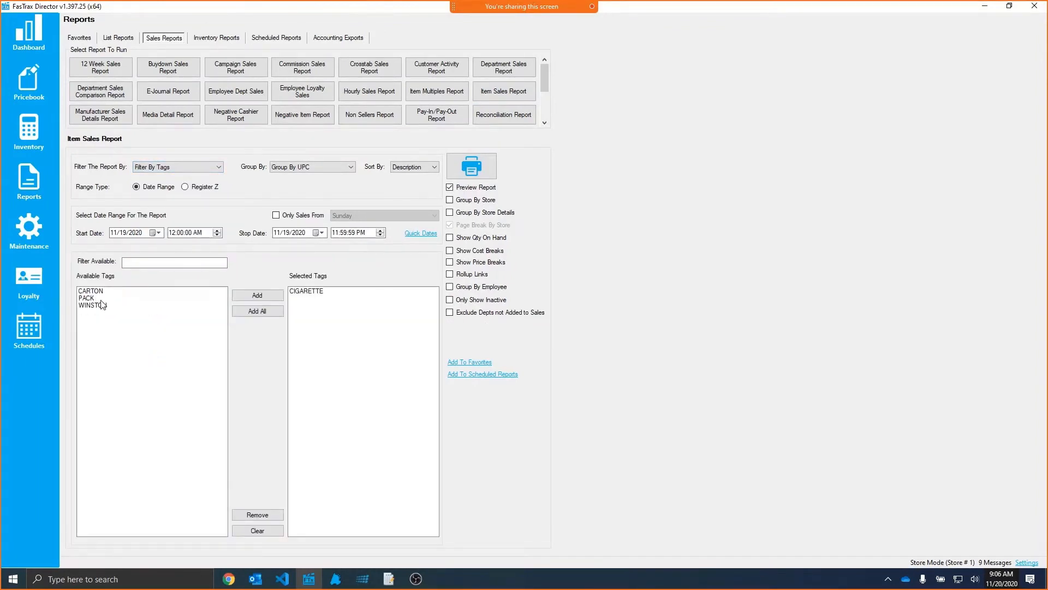
{"action": "left_click", "coordinate": [420, 233]}
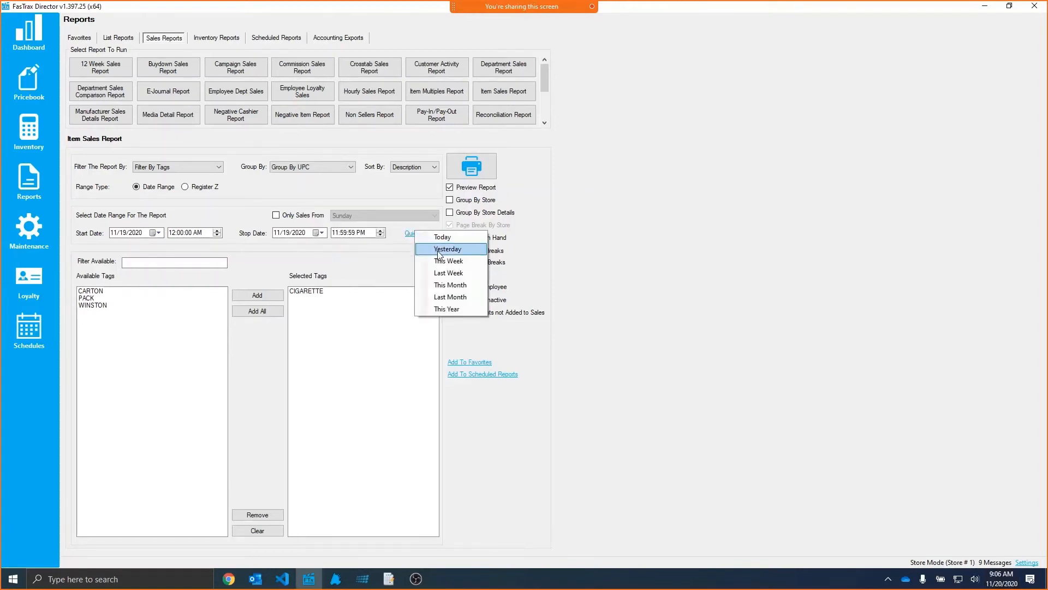
{"action": "left_click", "coordinate": [471, 166]}
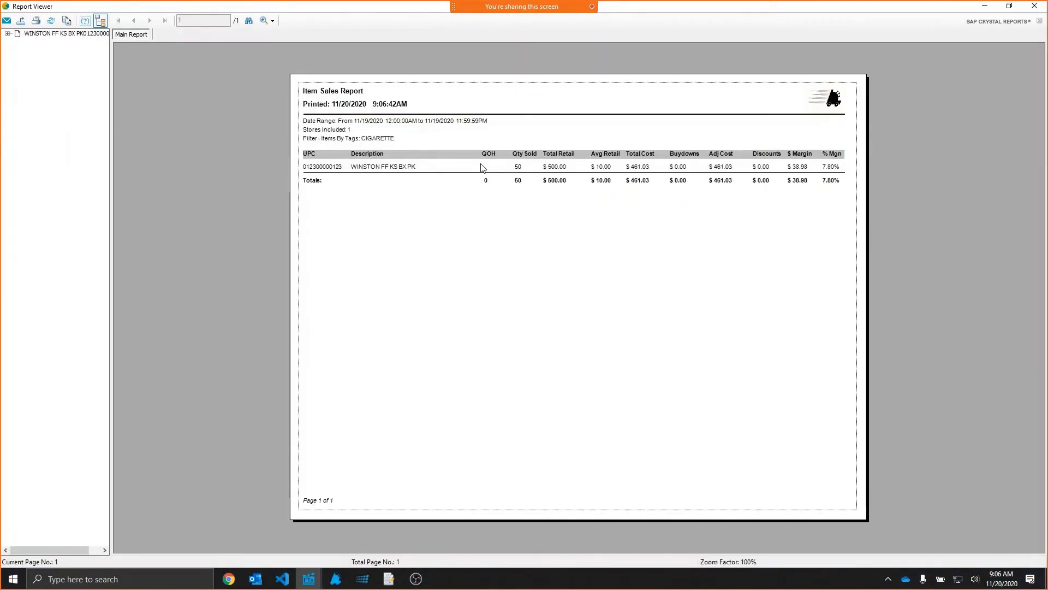
{"action": "mouse_move", "coordinate": [531, 149]}
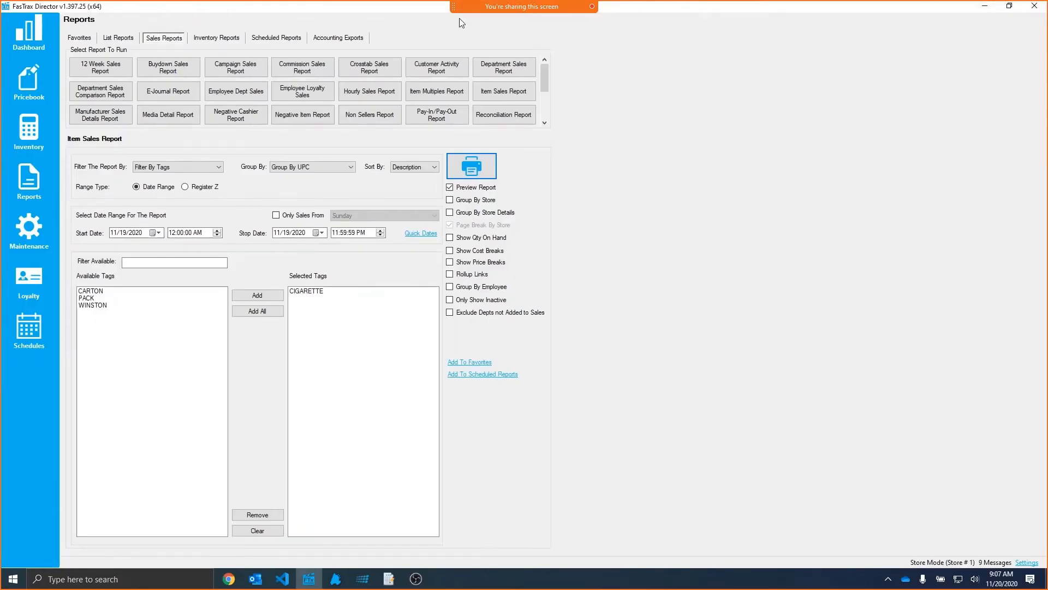
Review the Winston FF KS BX PK item's tags and empty online categories, then return to Primary
{"action": "left_click", "coordinate": [29, 81]}
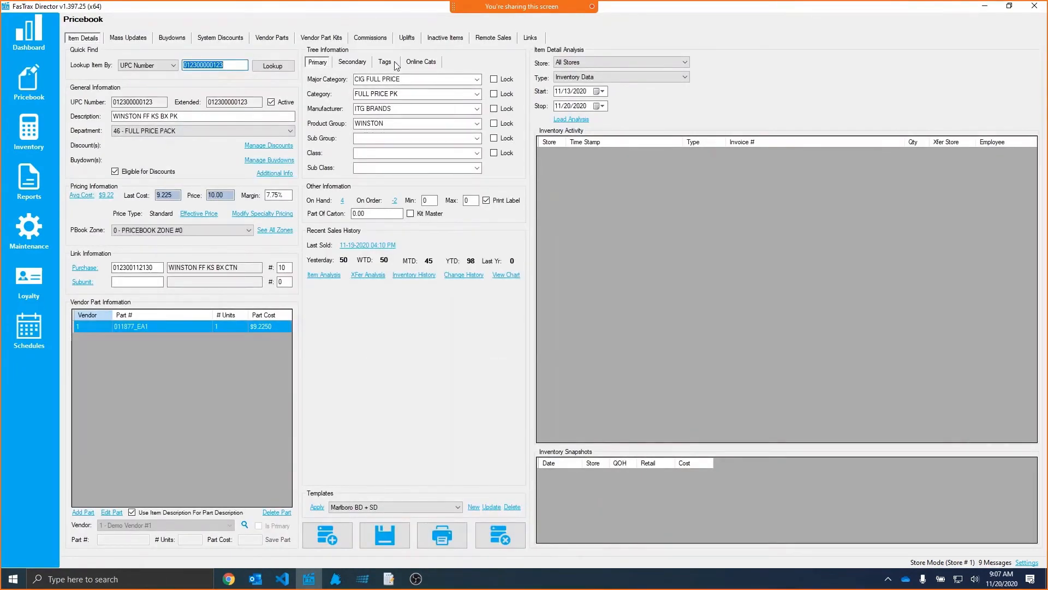
{"action": "left_click", "coordinate": [421, 62]}
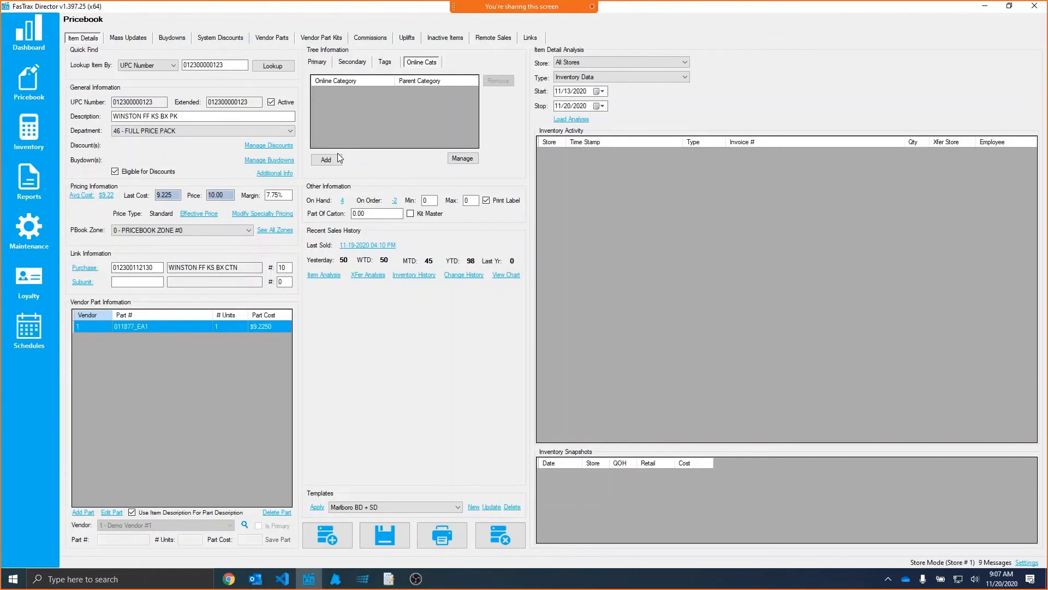
{"action": "left_click", "coordinate": [317, 62]}
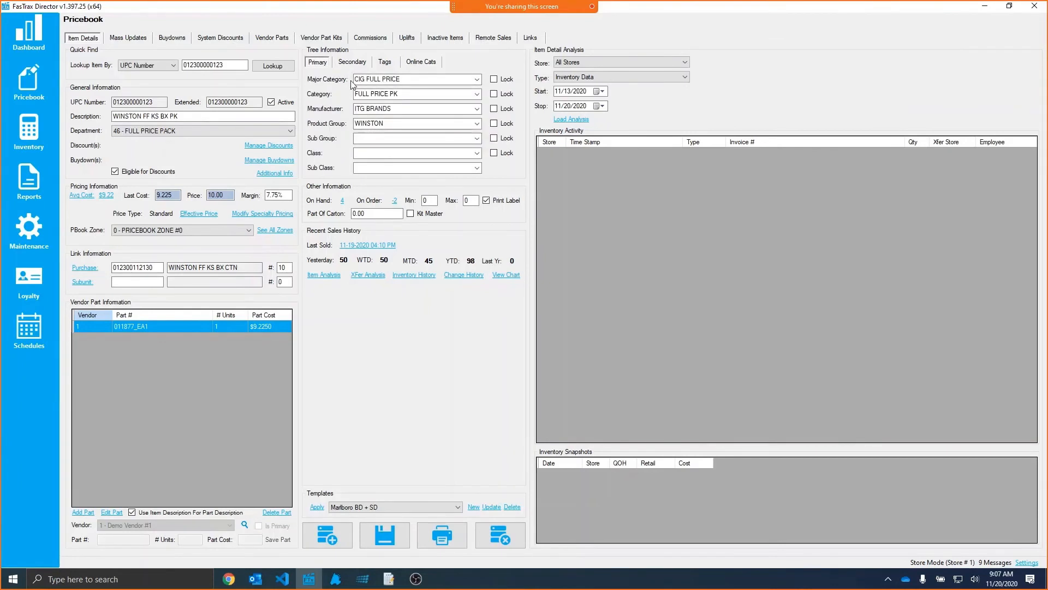